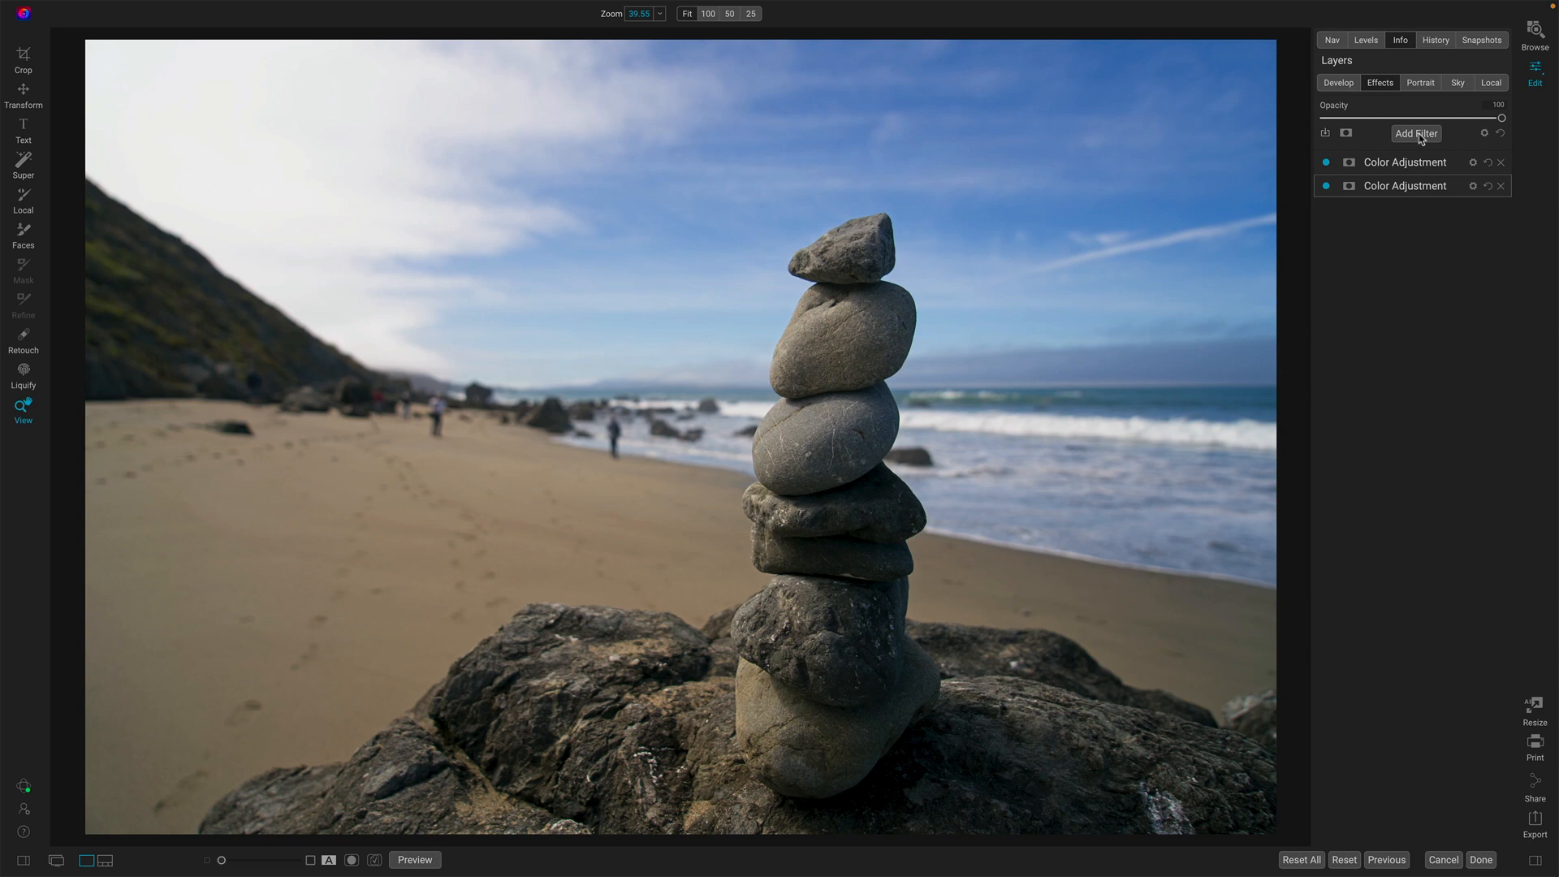
Step: Add a Dynamic Contrast filter on top of the two Color Adjustment filters
left_click(1417, 134)
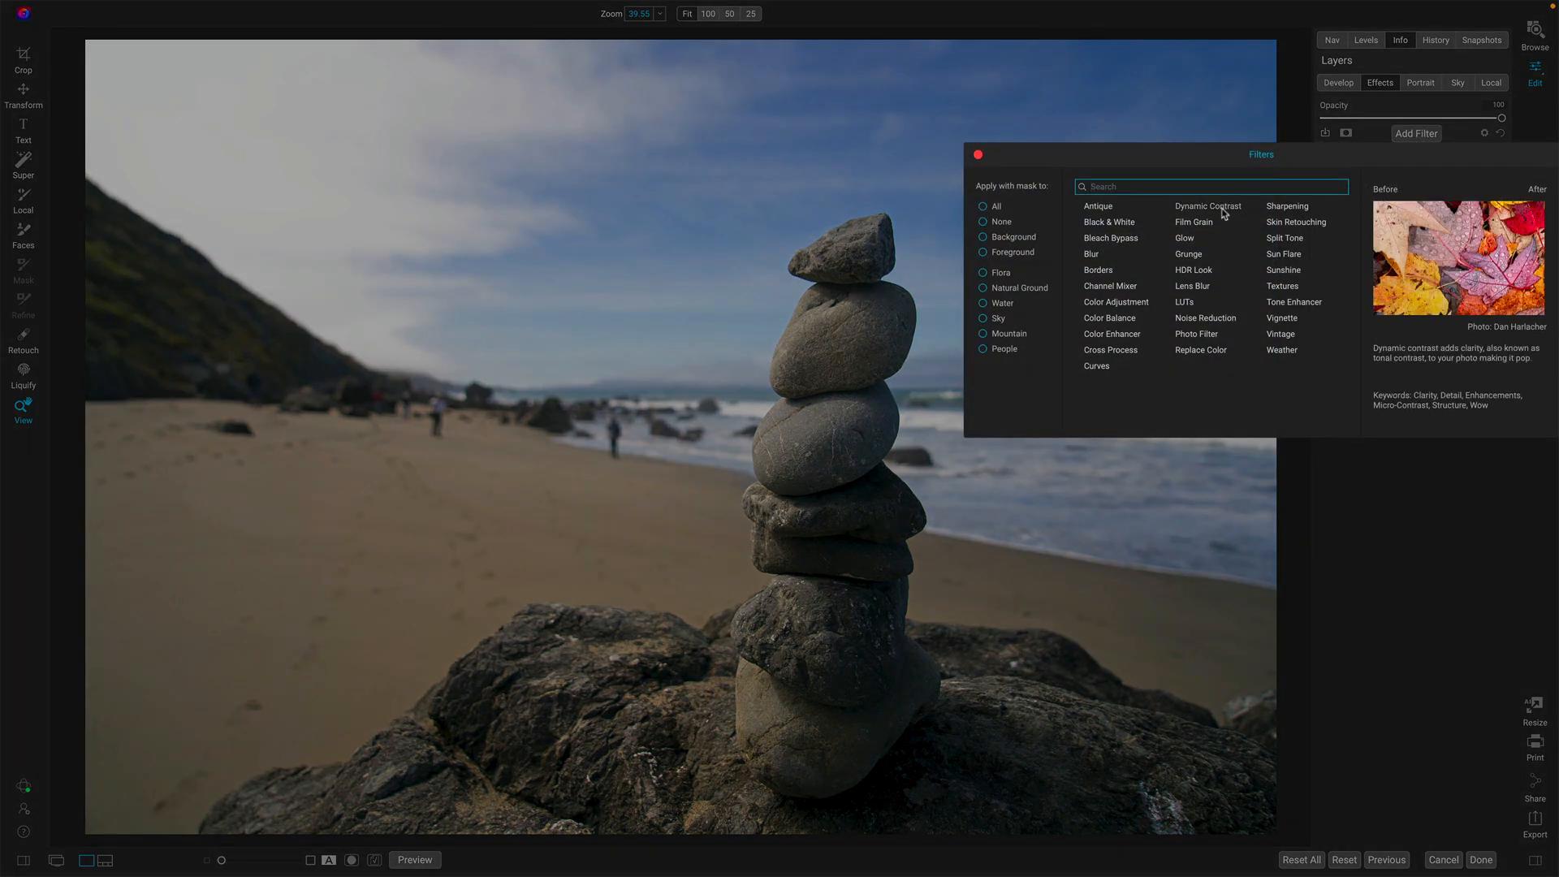
left_click(1208, 205)
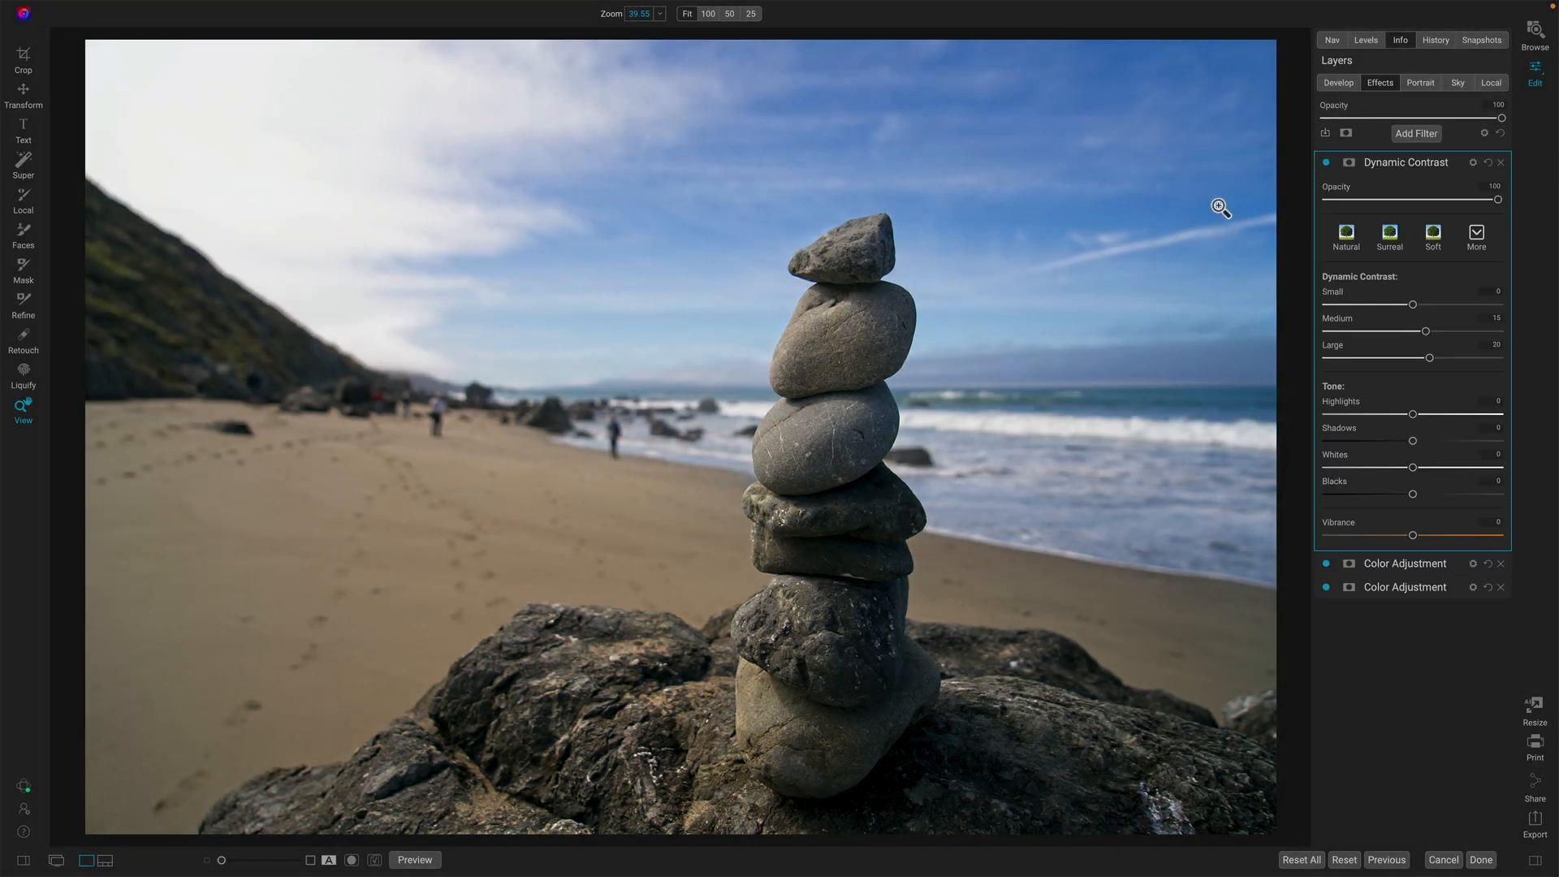
mouse_move(955, 242)
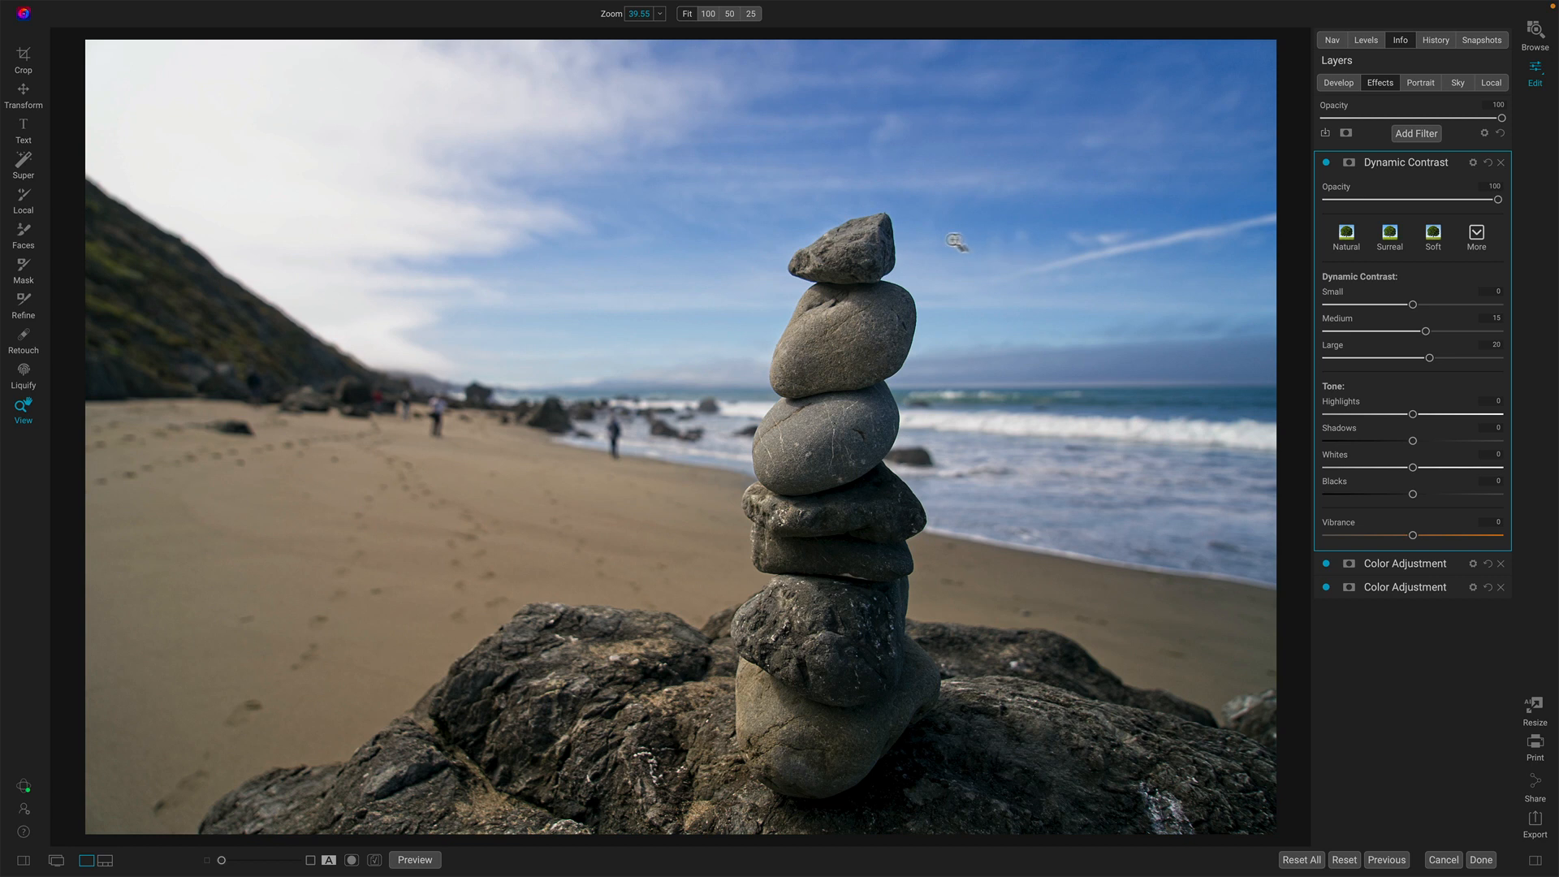
mouse_move(833, 284)
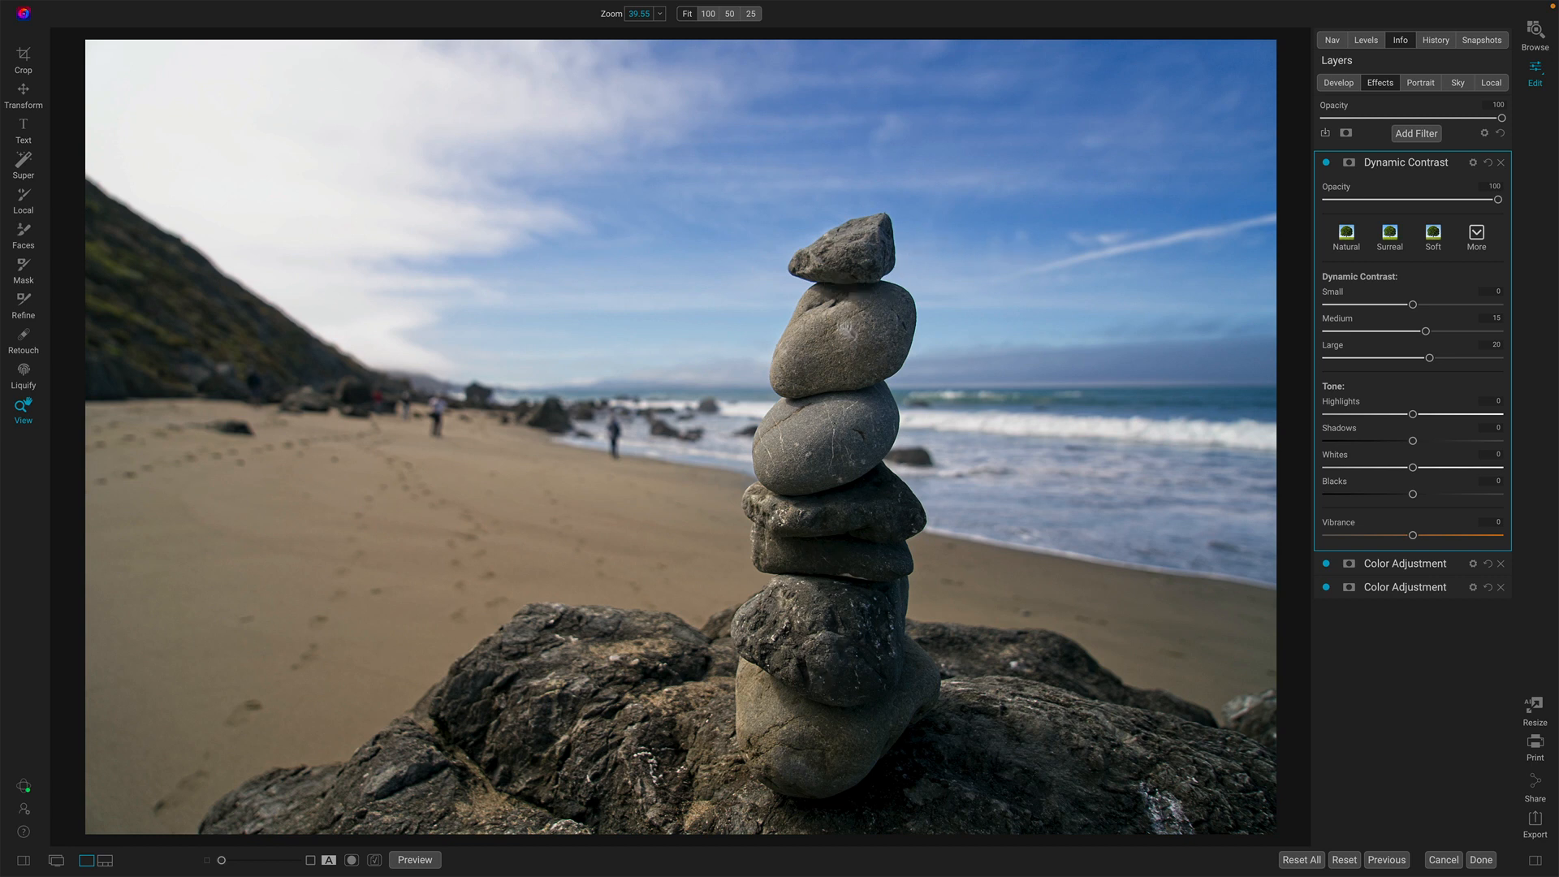
mouse_move(857, 355)
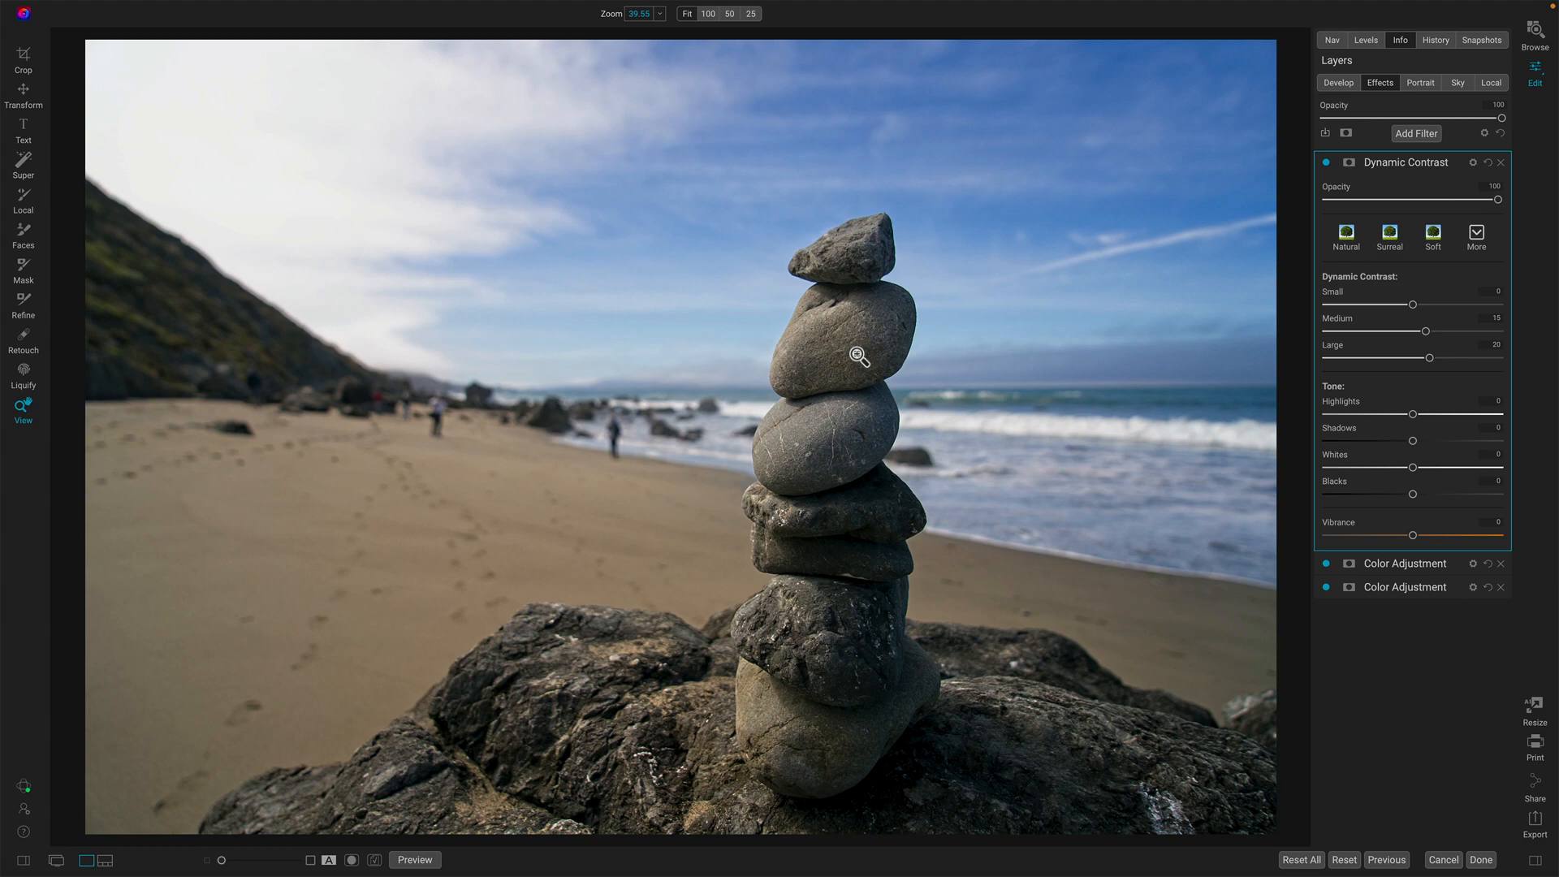
left_click(22, 161)
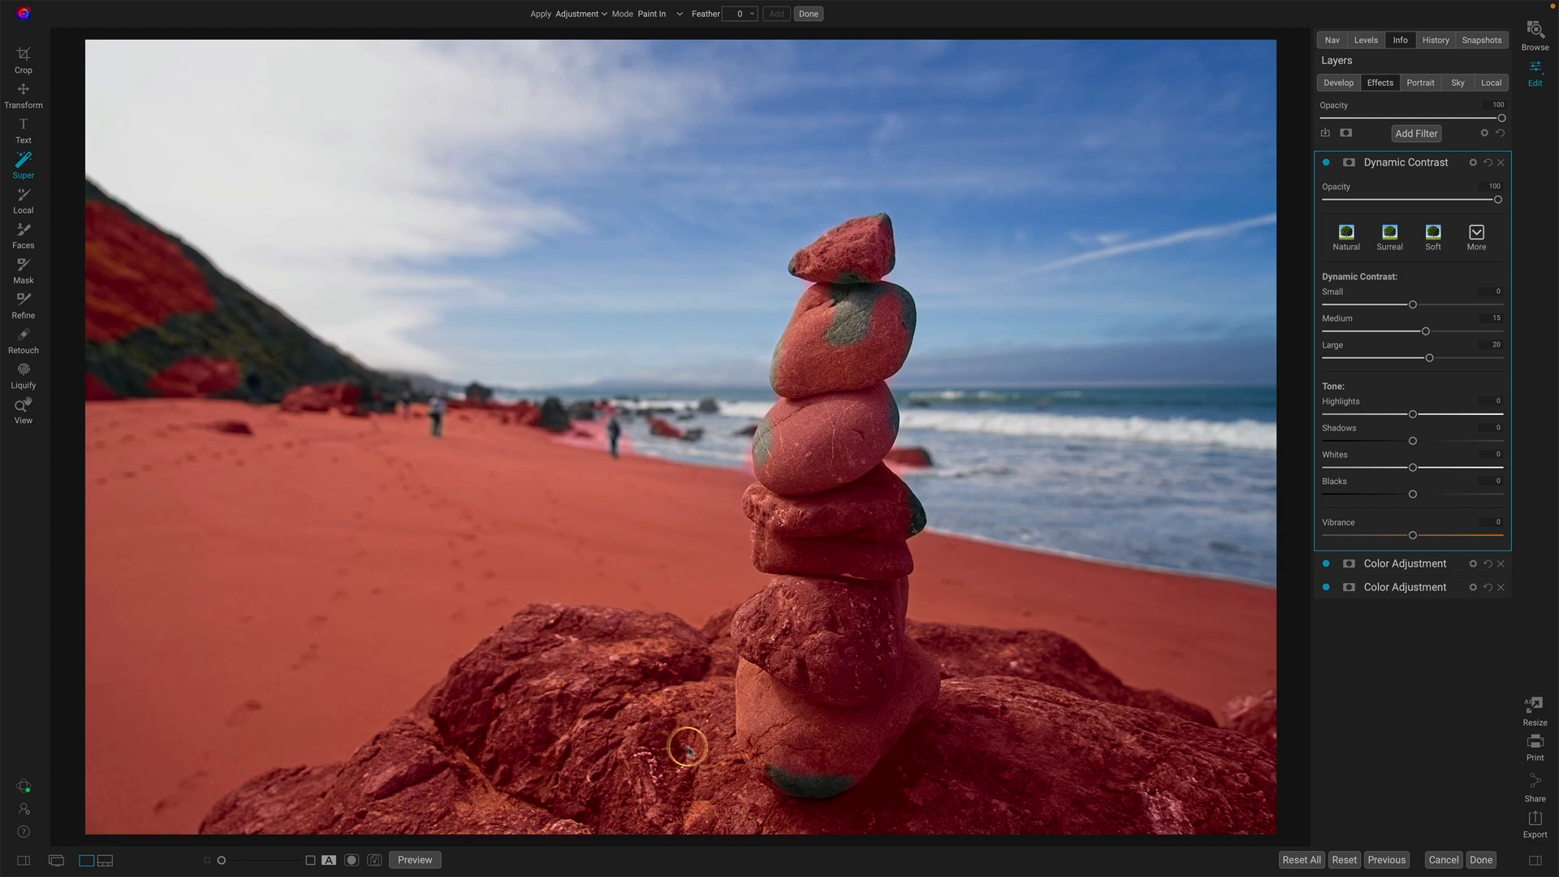
mouse_move(854, 458)
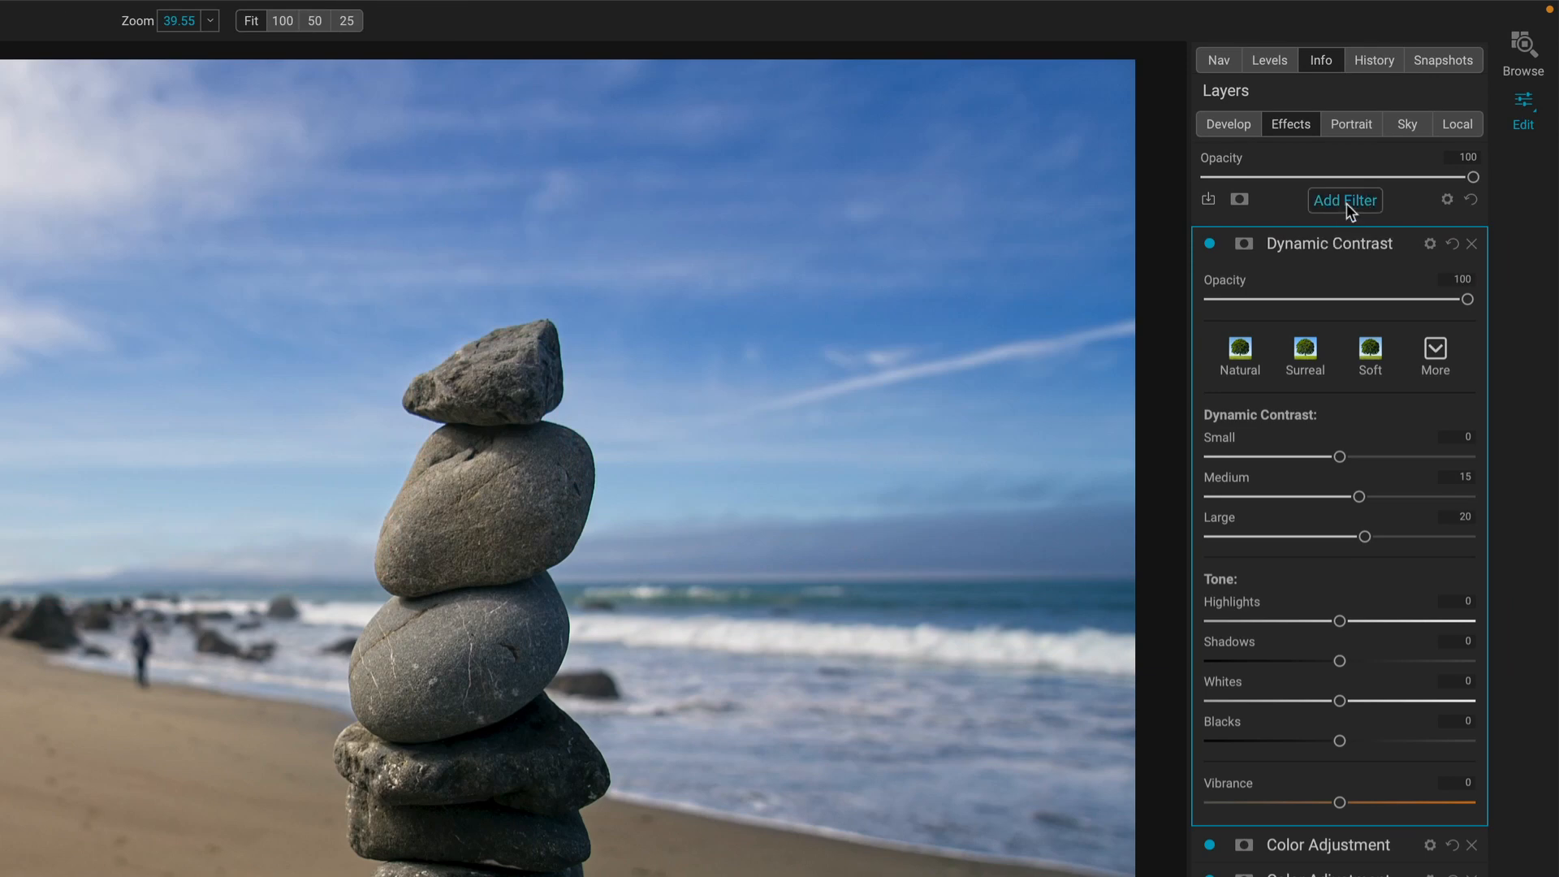
Step: Add another Dynamic Contrast filter, give it a mask and pick the masking brush
left_click(1345, 200)
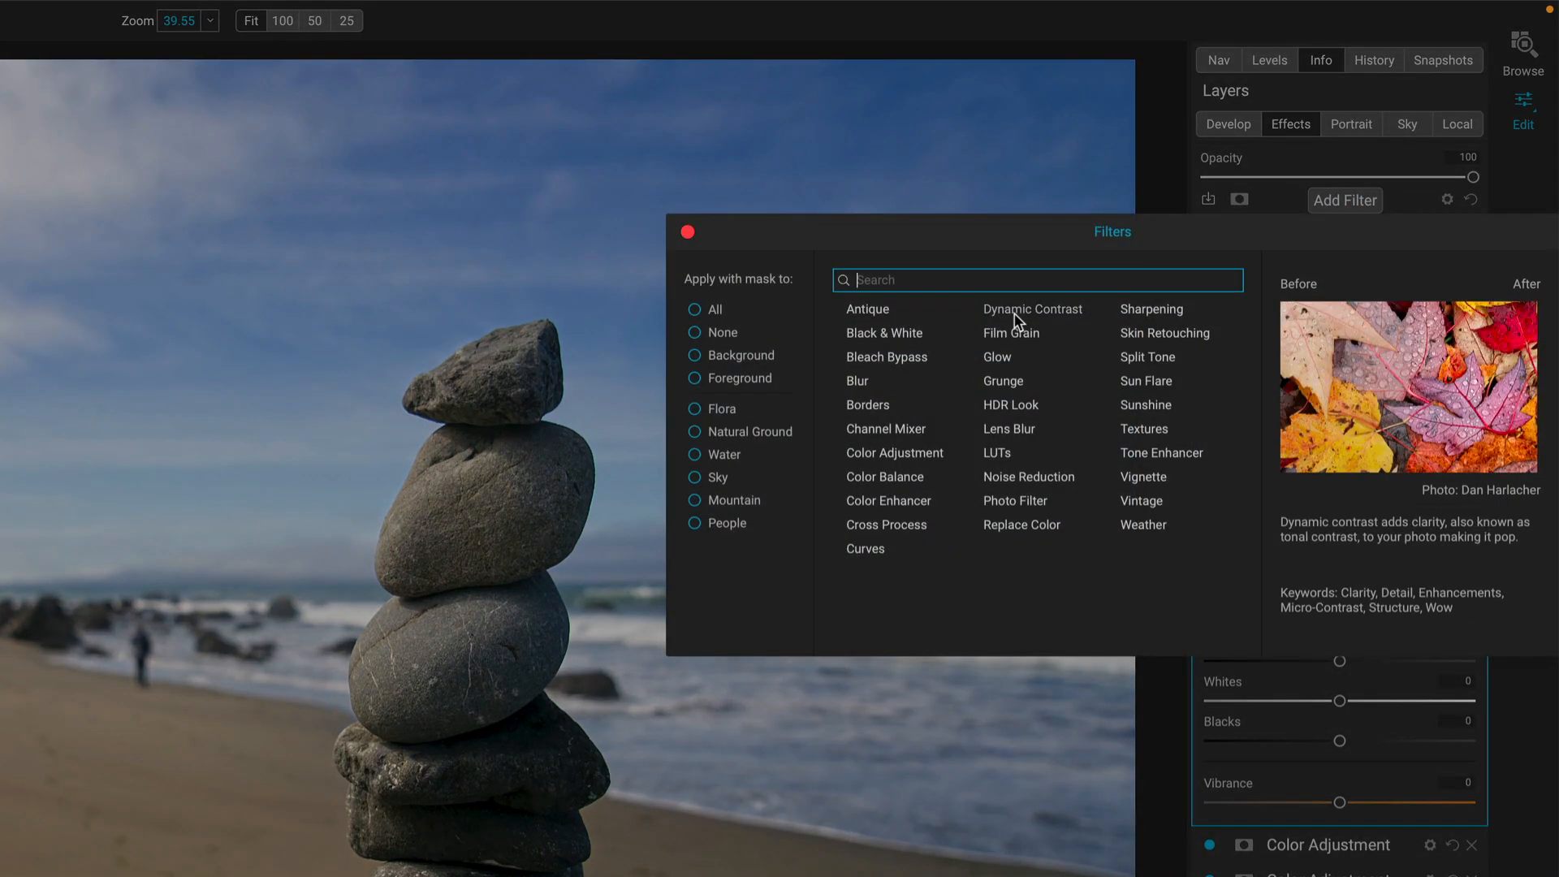
left_click(1032, 309)
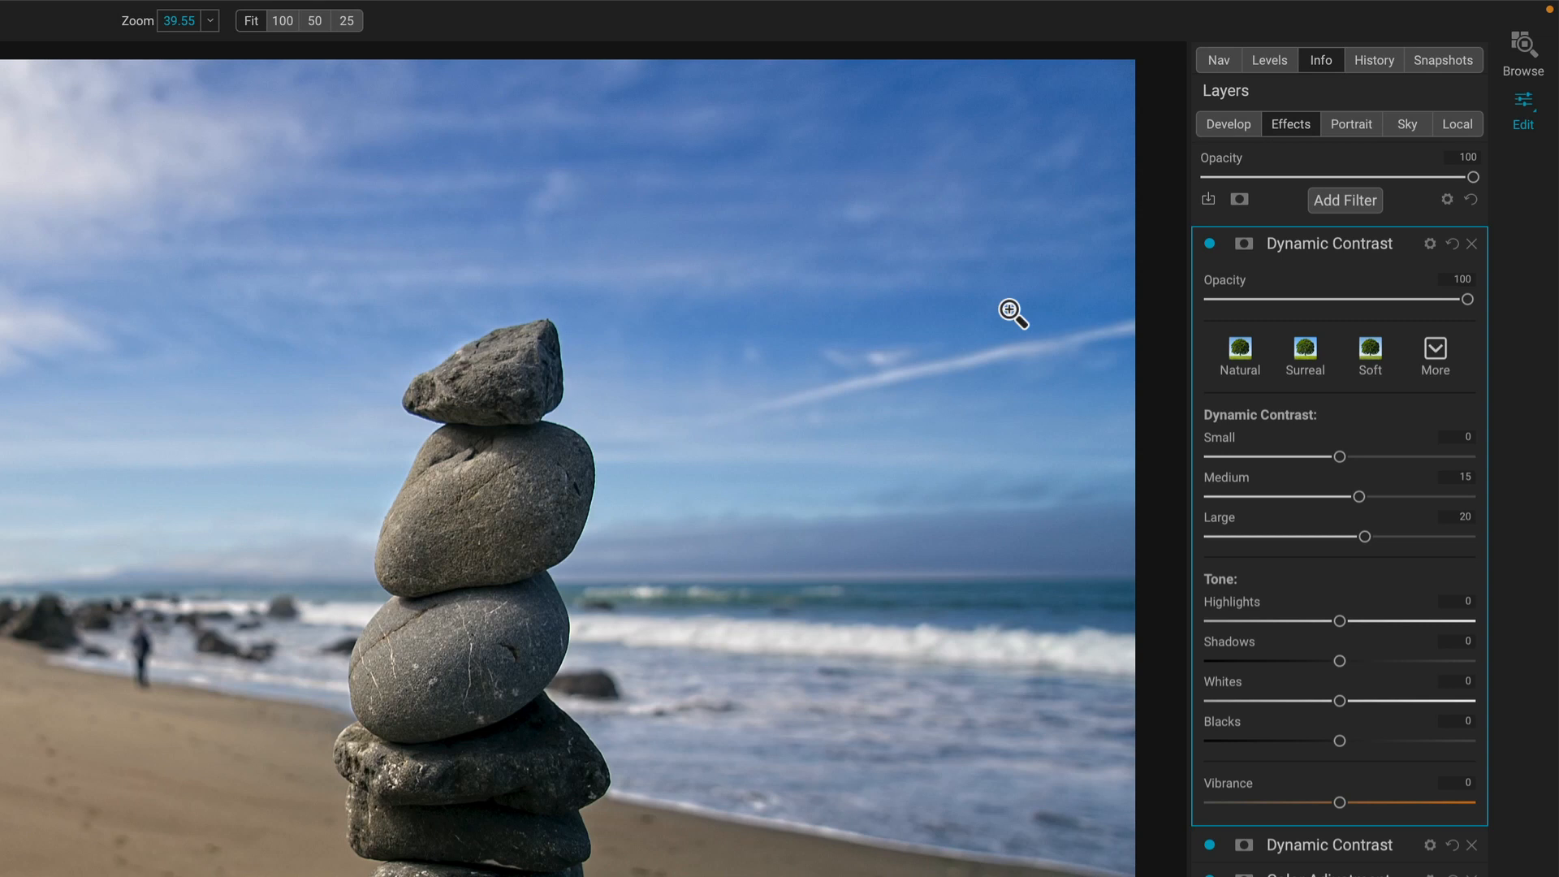
left_click(1241, 244)
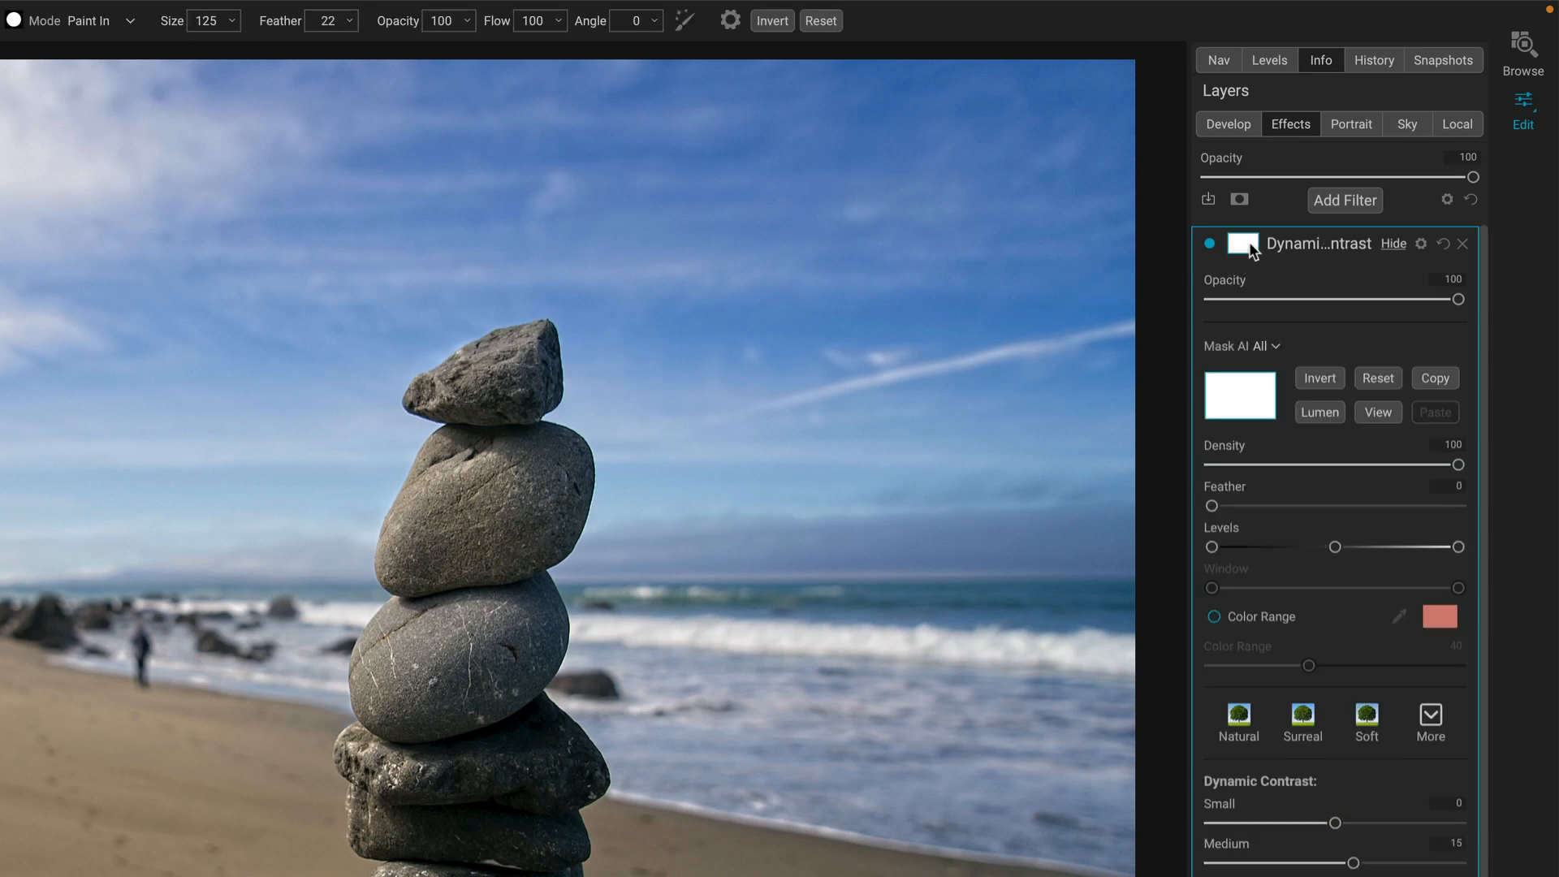
left_click(1319, 378)
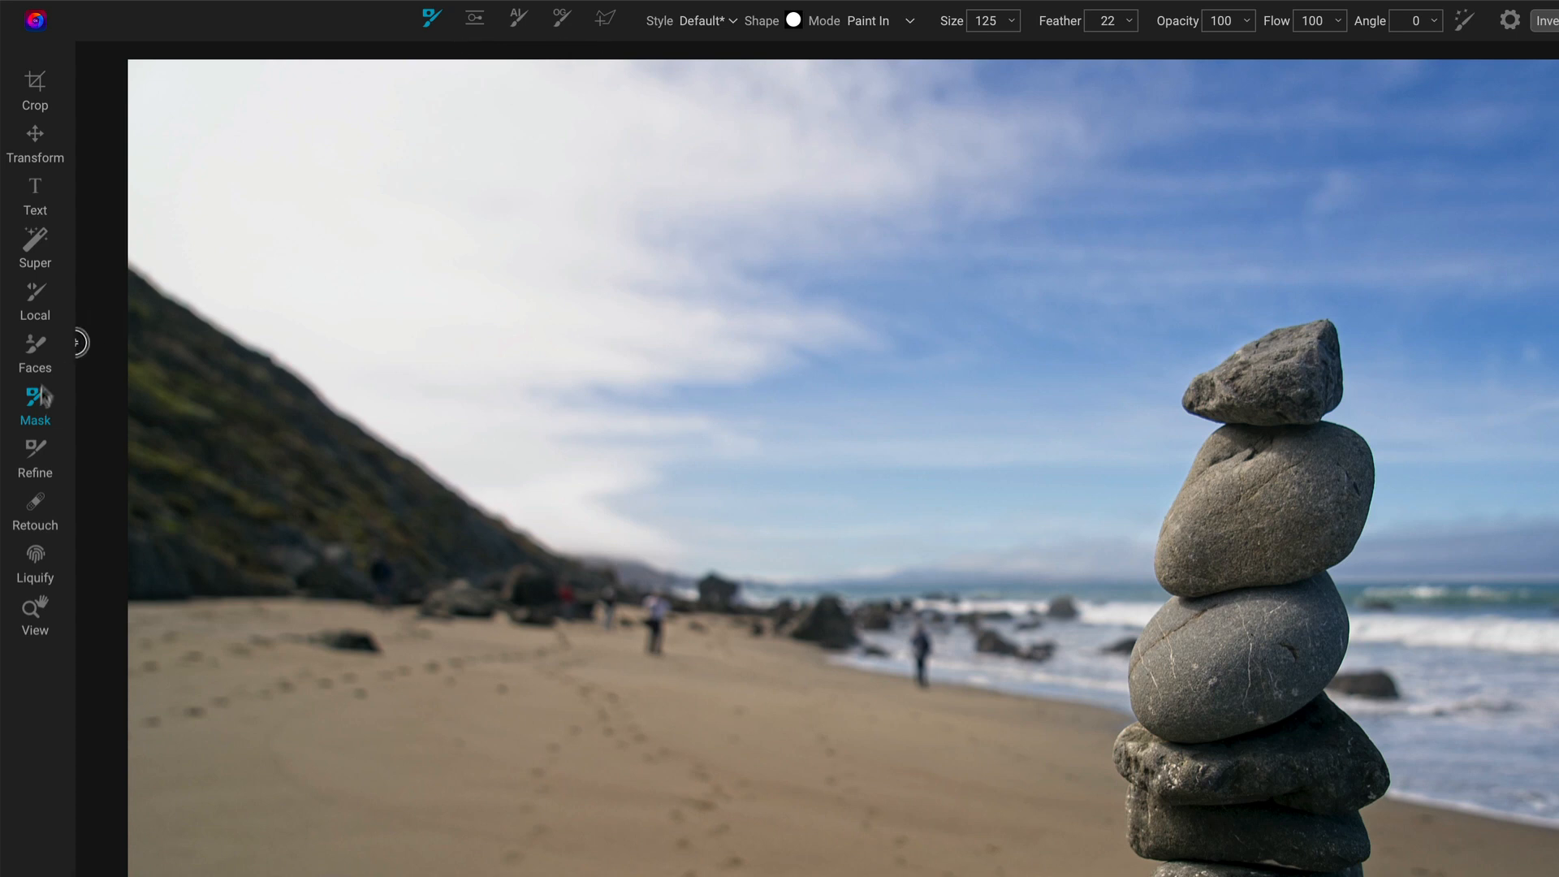
Step: Switch to the Refine Brush and keep its mode on Paint In
left_click(34, 457)
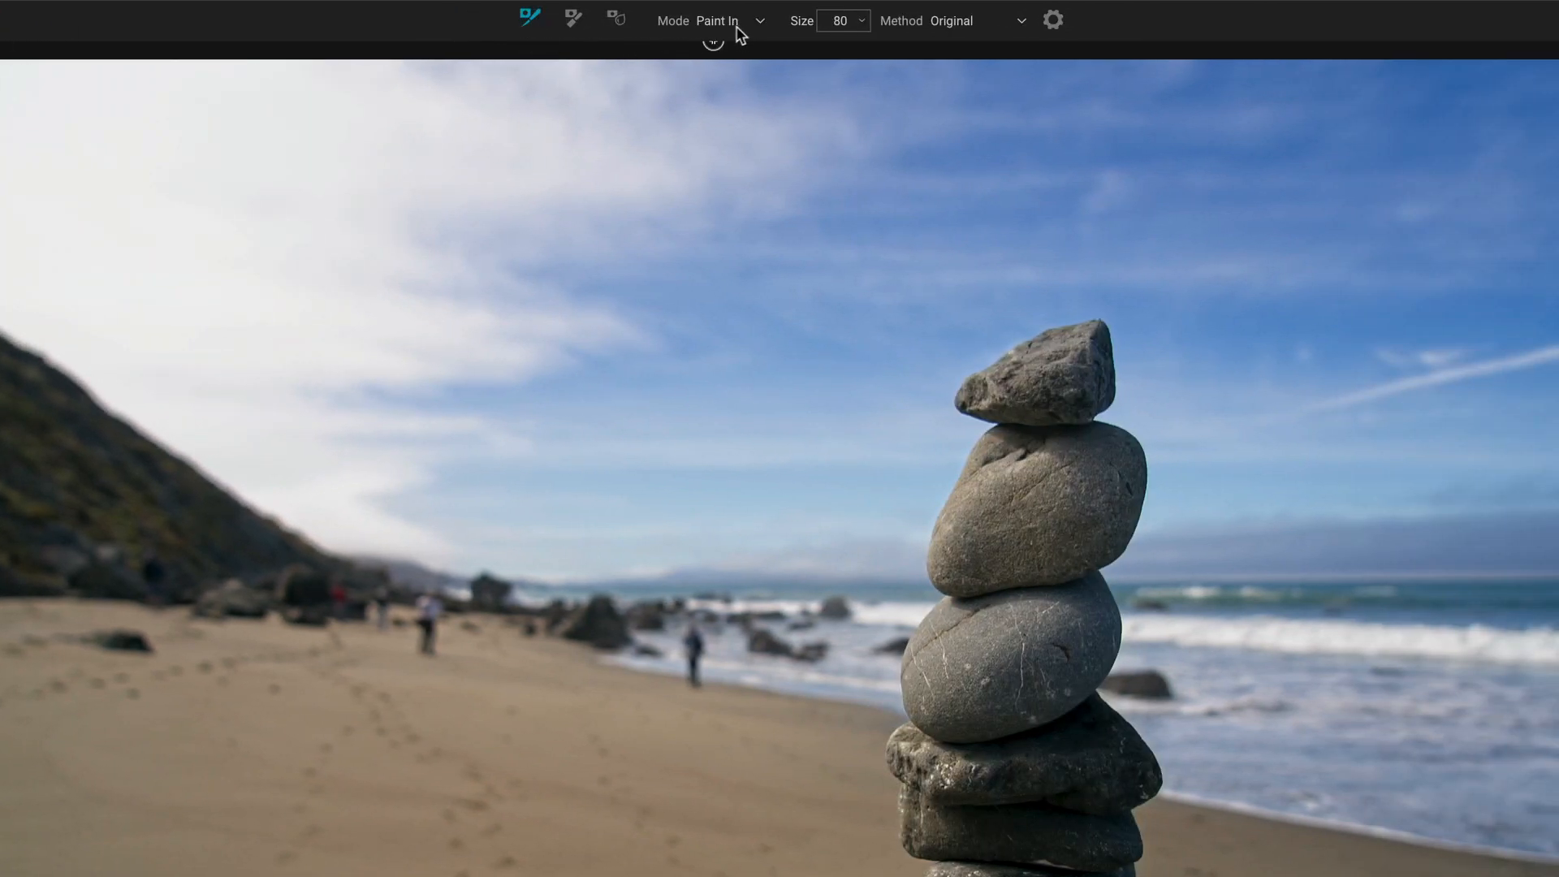
left_click(721, 20)
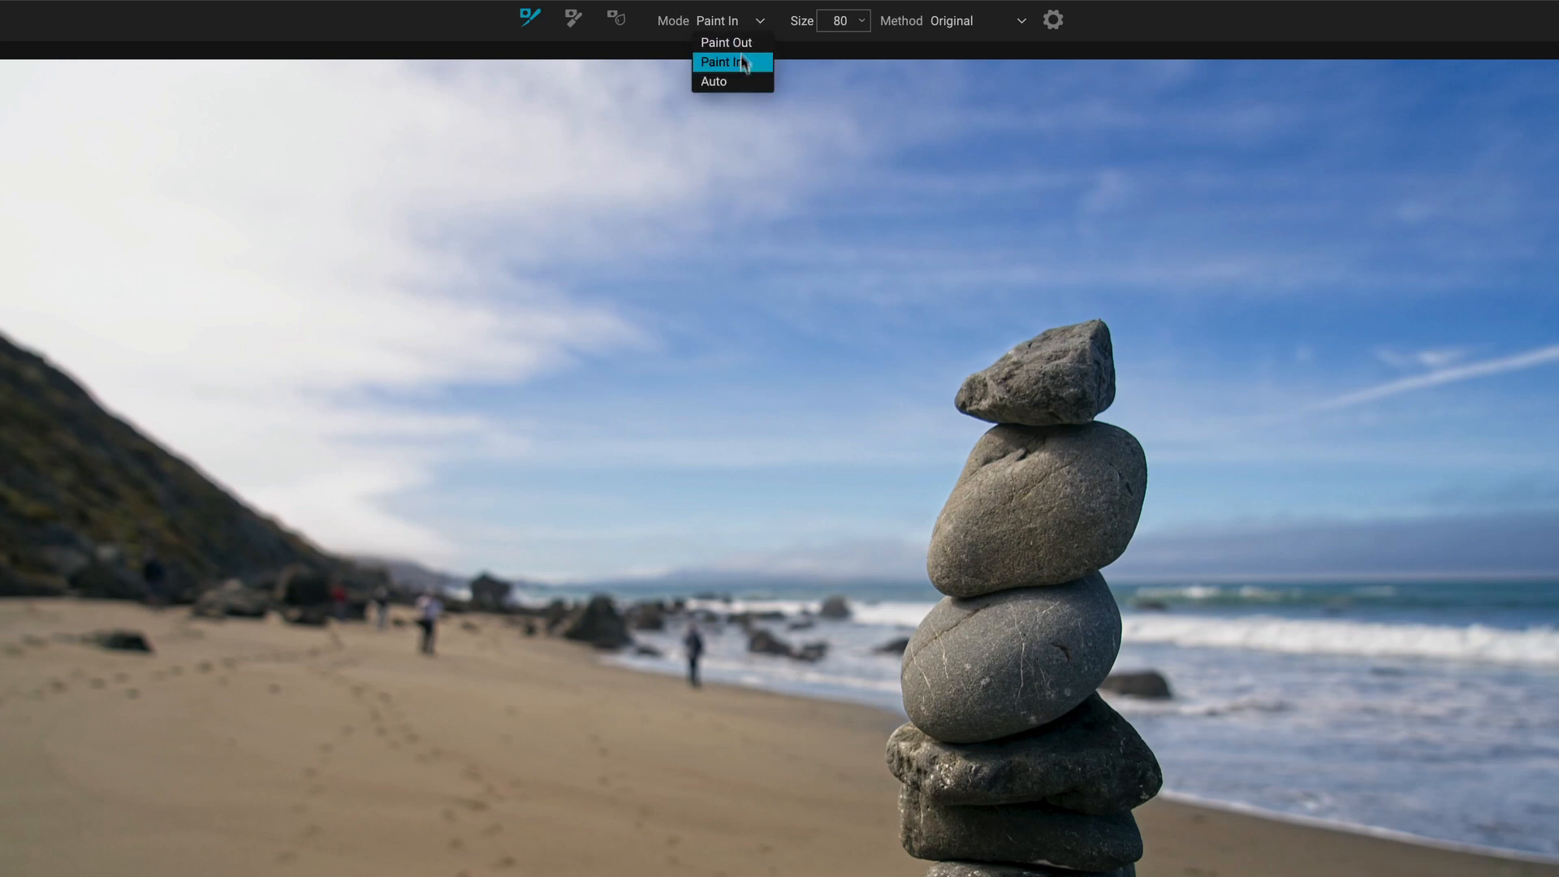
mouse_move(748, 70)
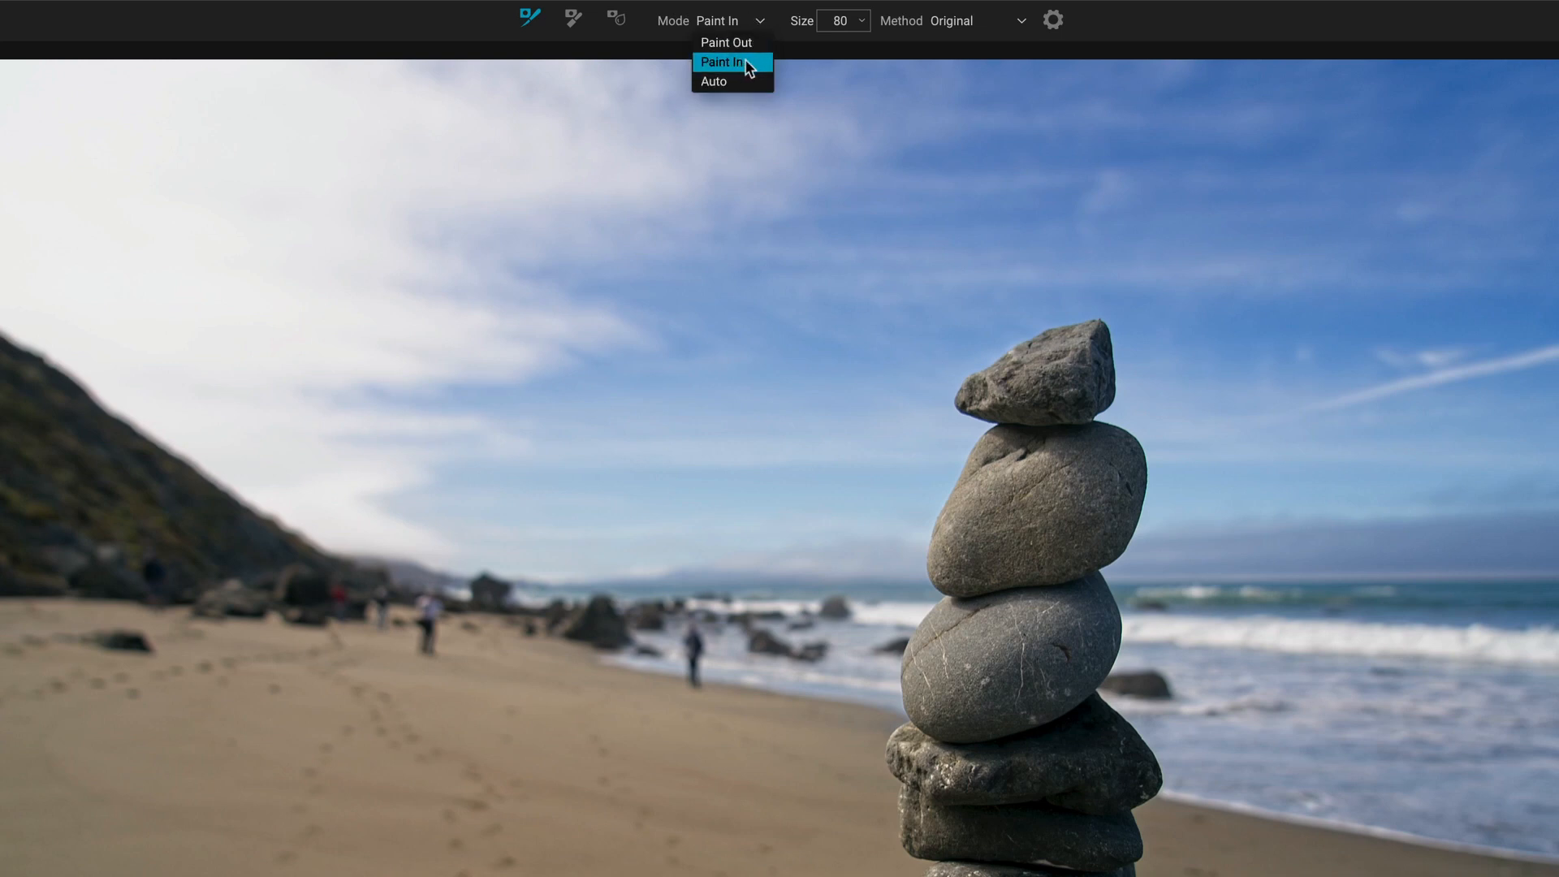
left_click(721, 62)
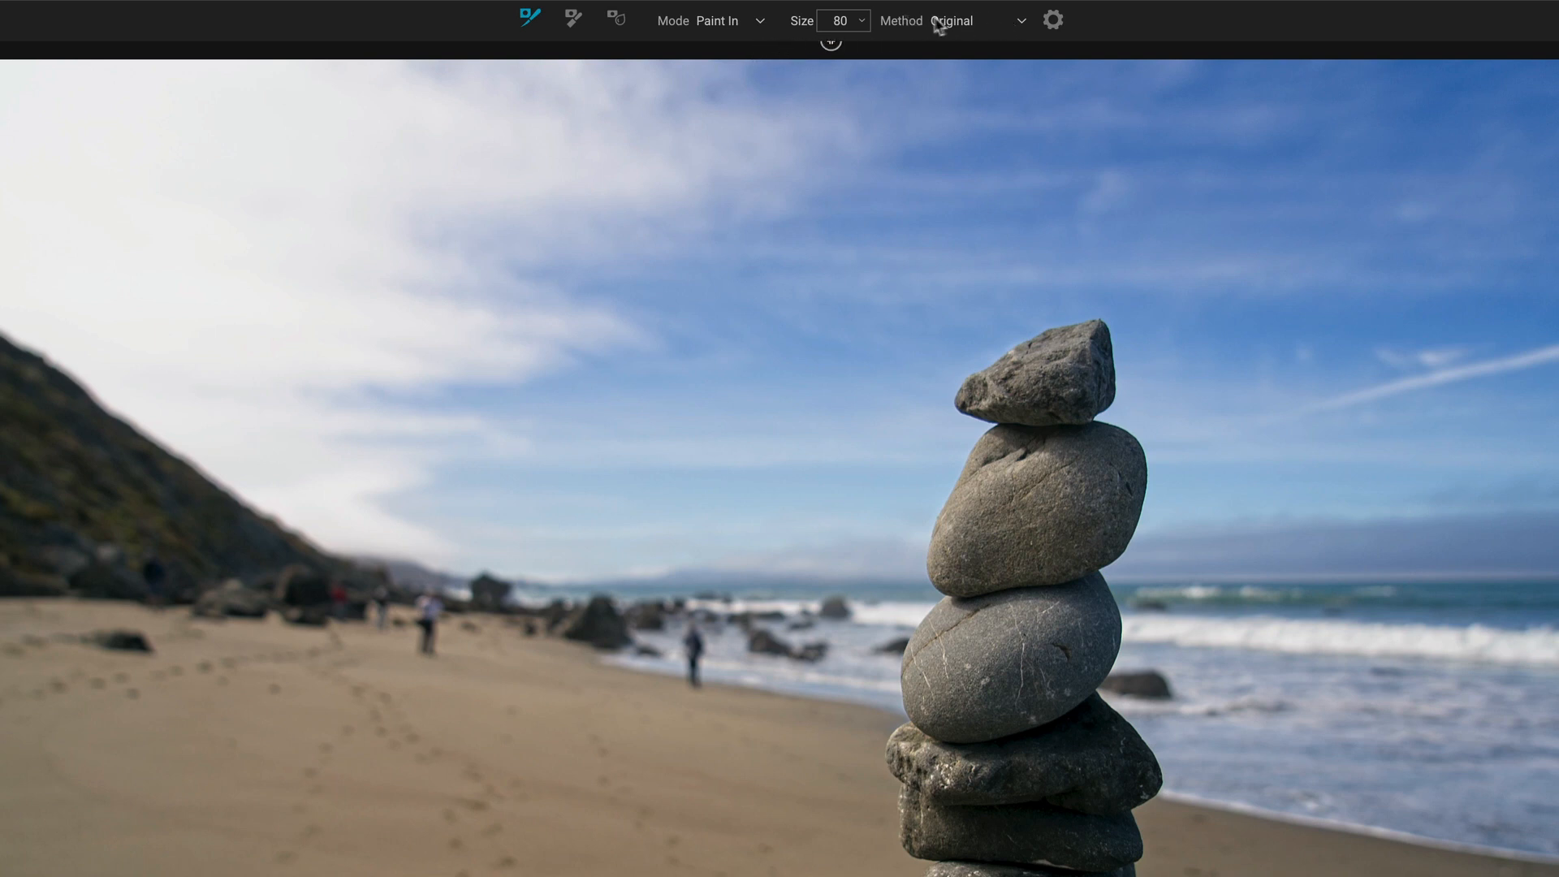
Step: Set the refine method to Hair/Branches and show its advanced edge settings
left_click(1019, 20)
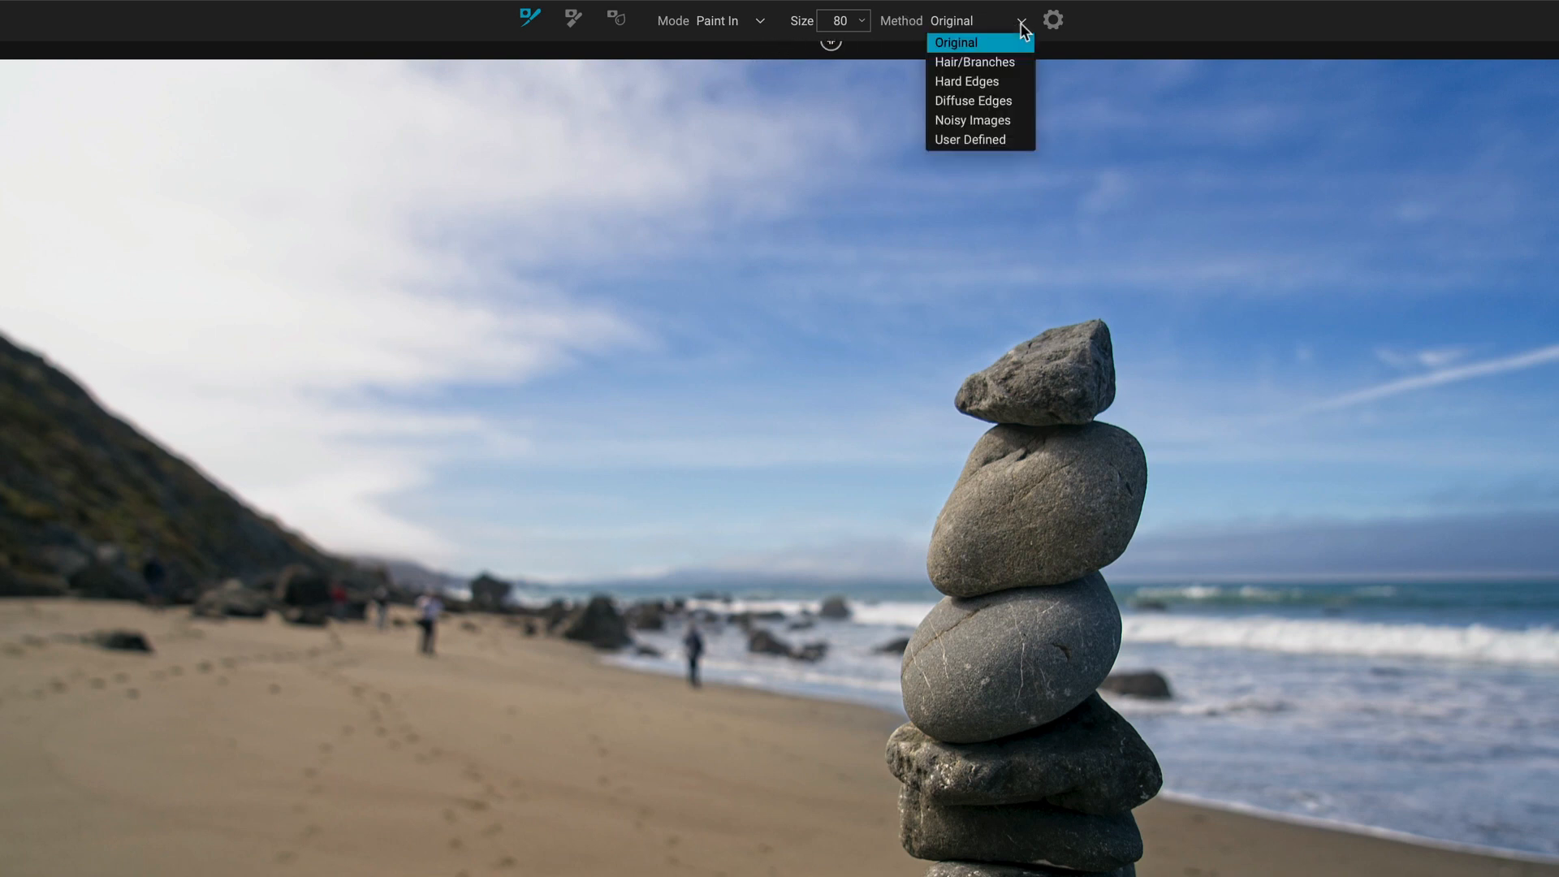
mouse_move(1011, 62)
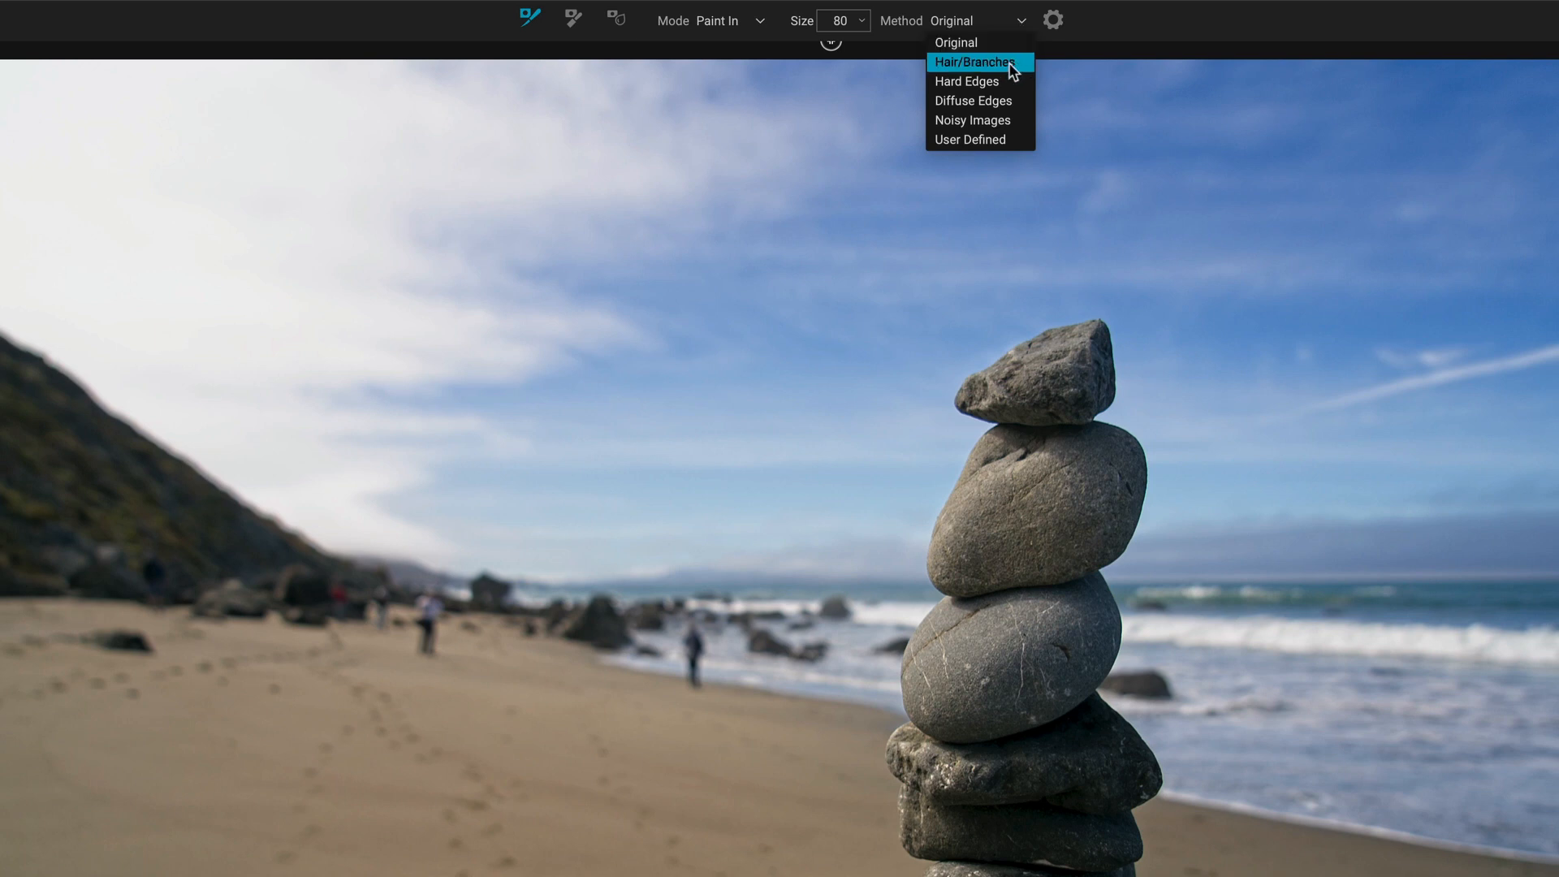
mouse_move(1006, 101)
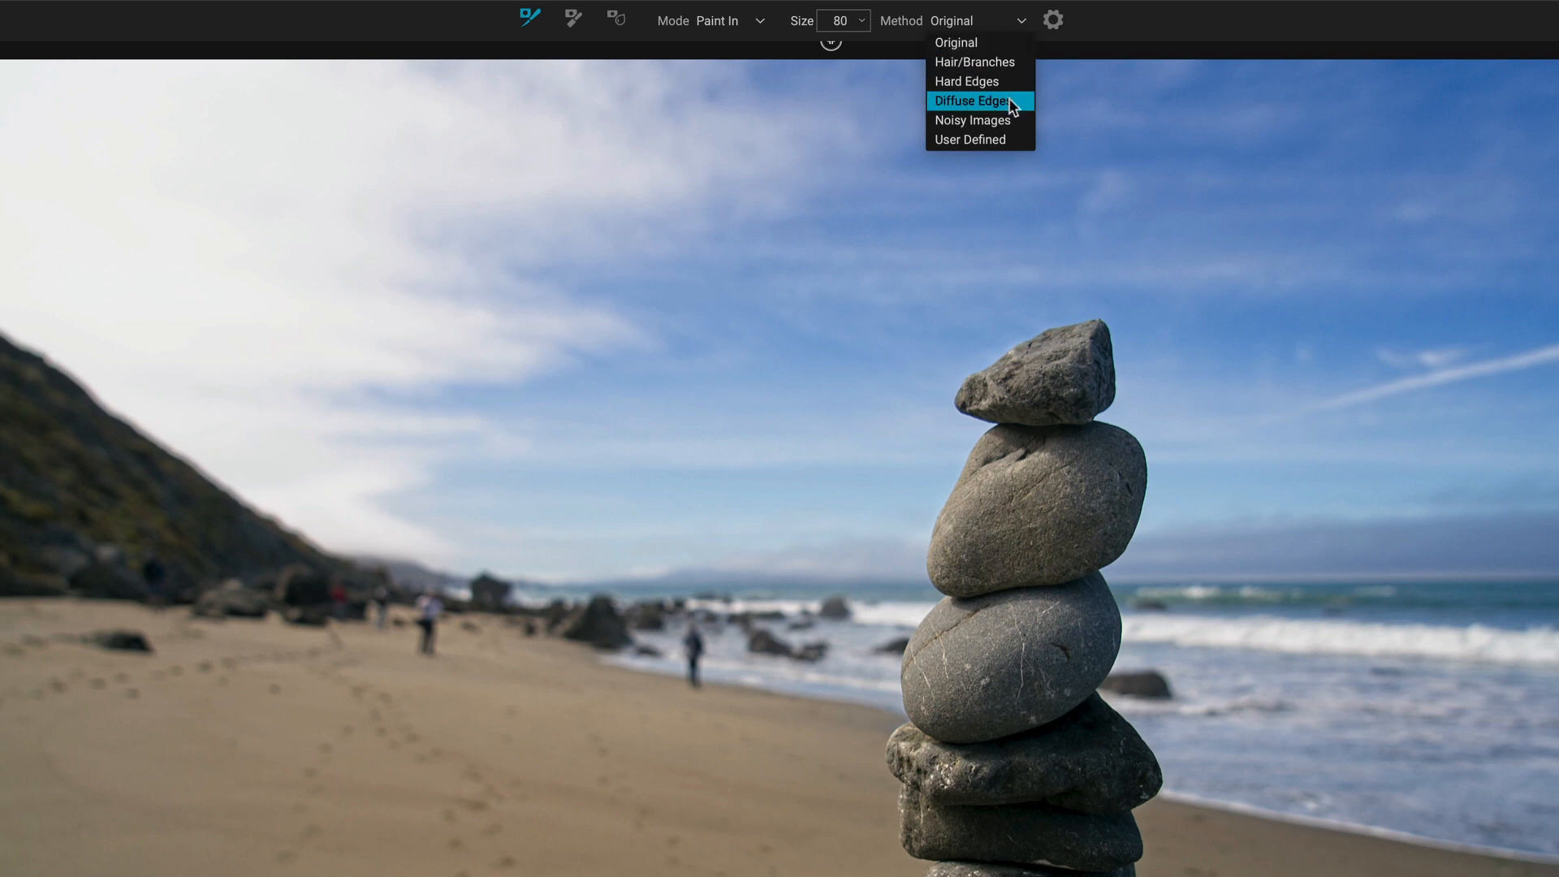
mouse_move(975, 120)
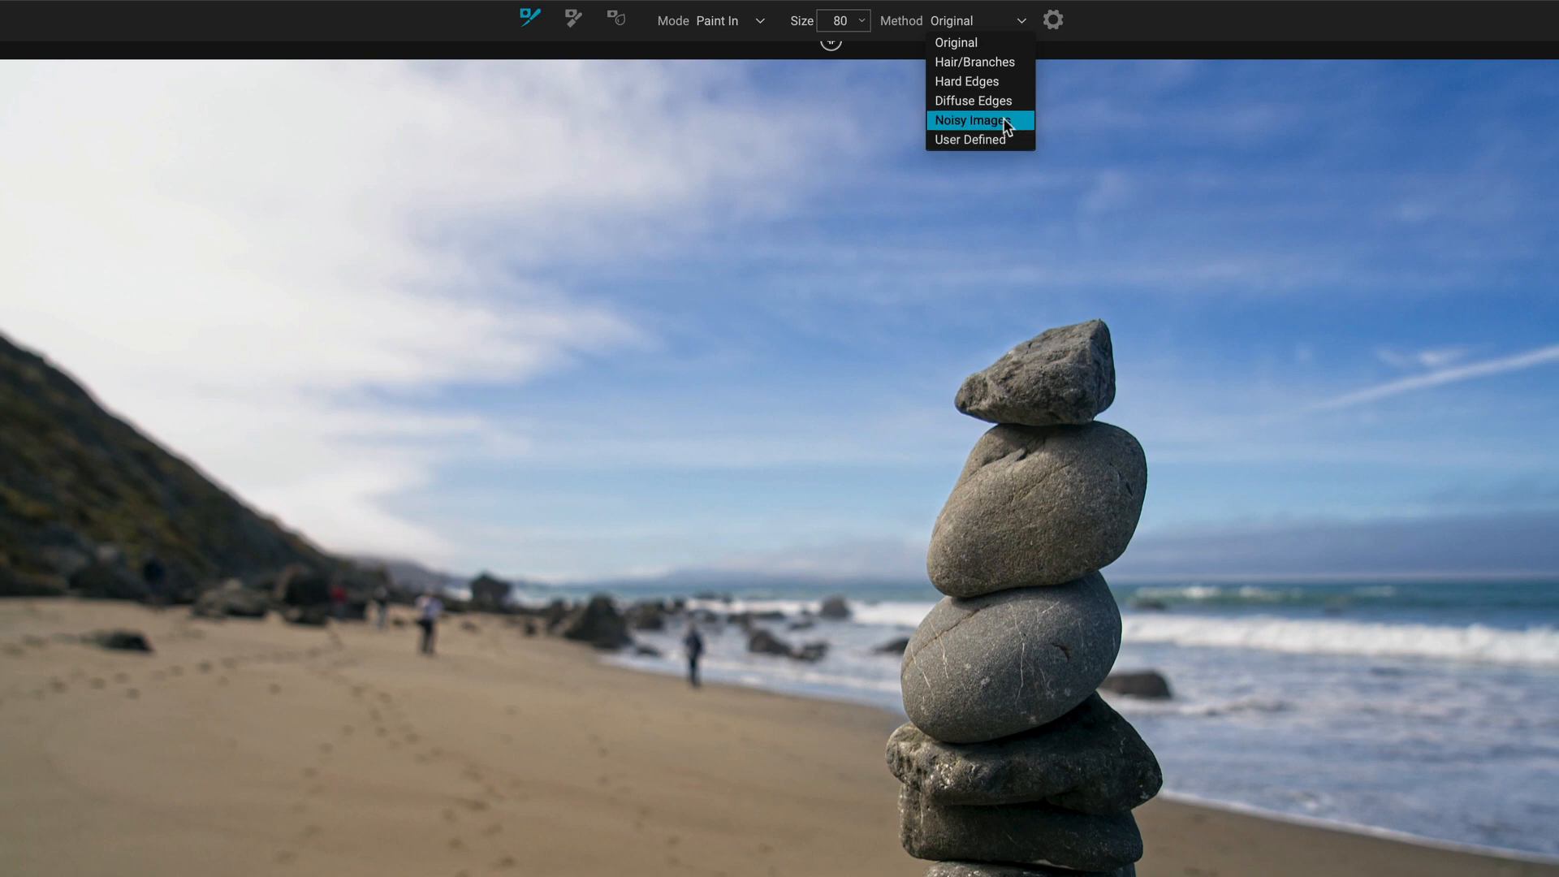
left_click(974, 61)
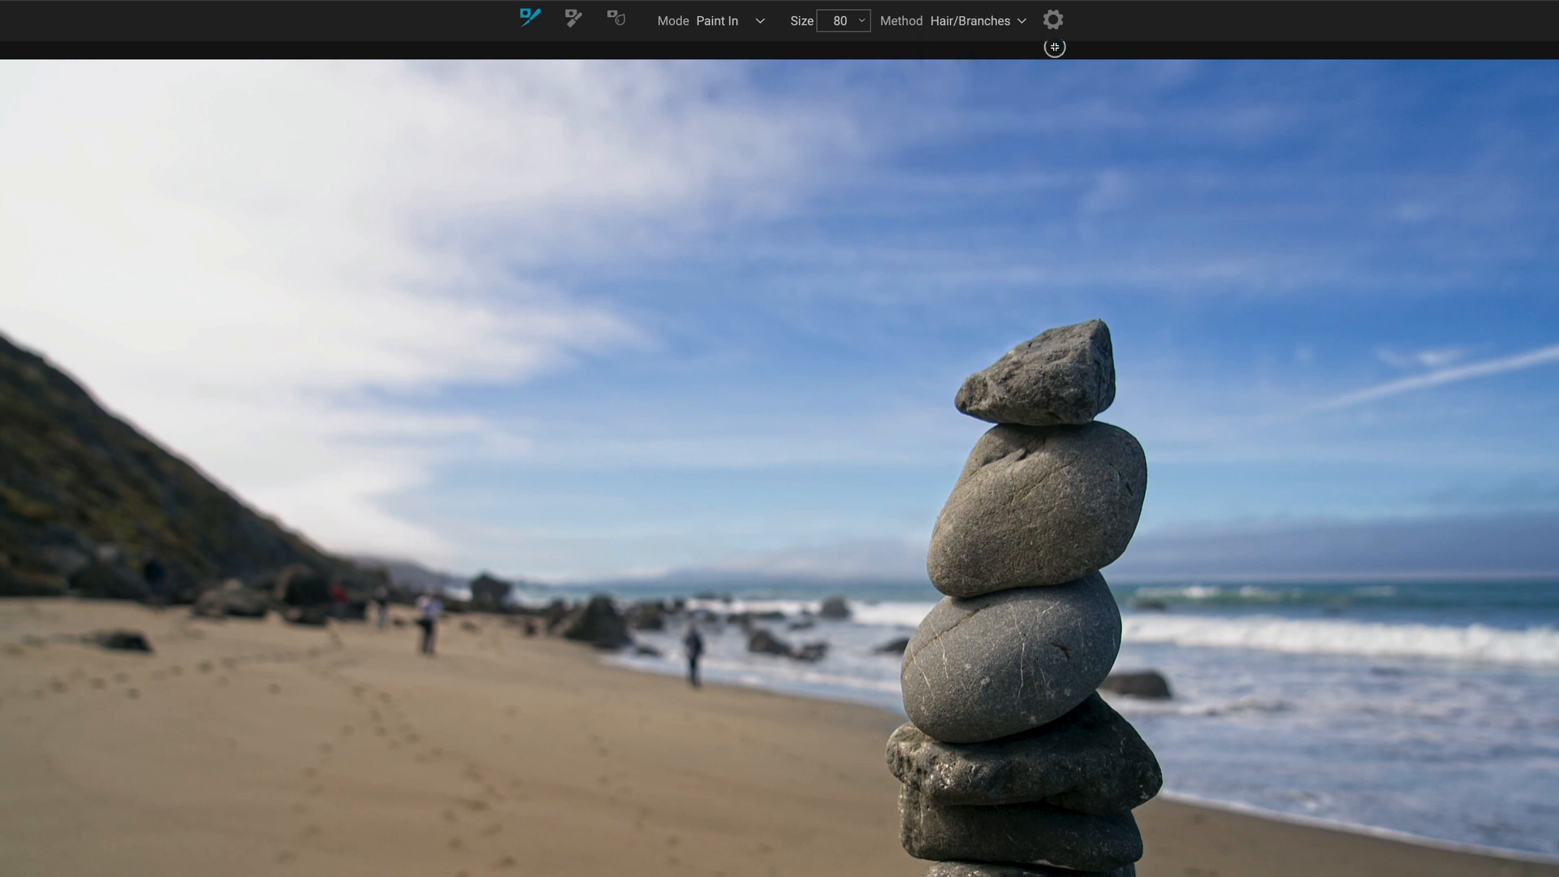
left_click(1052, 19)
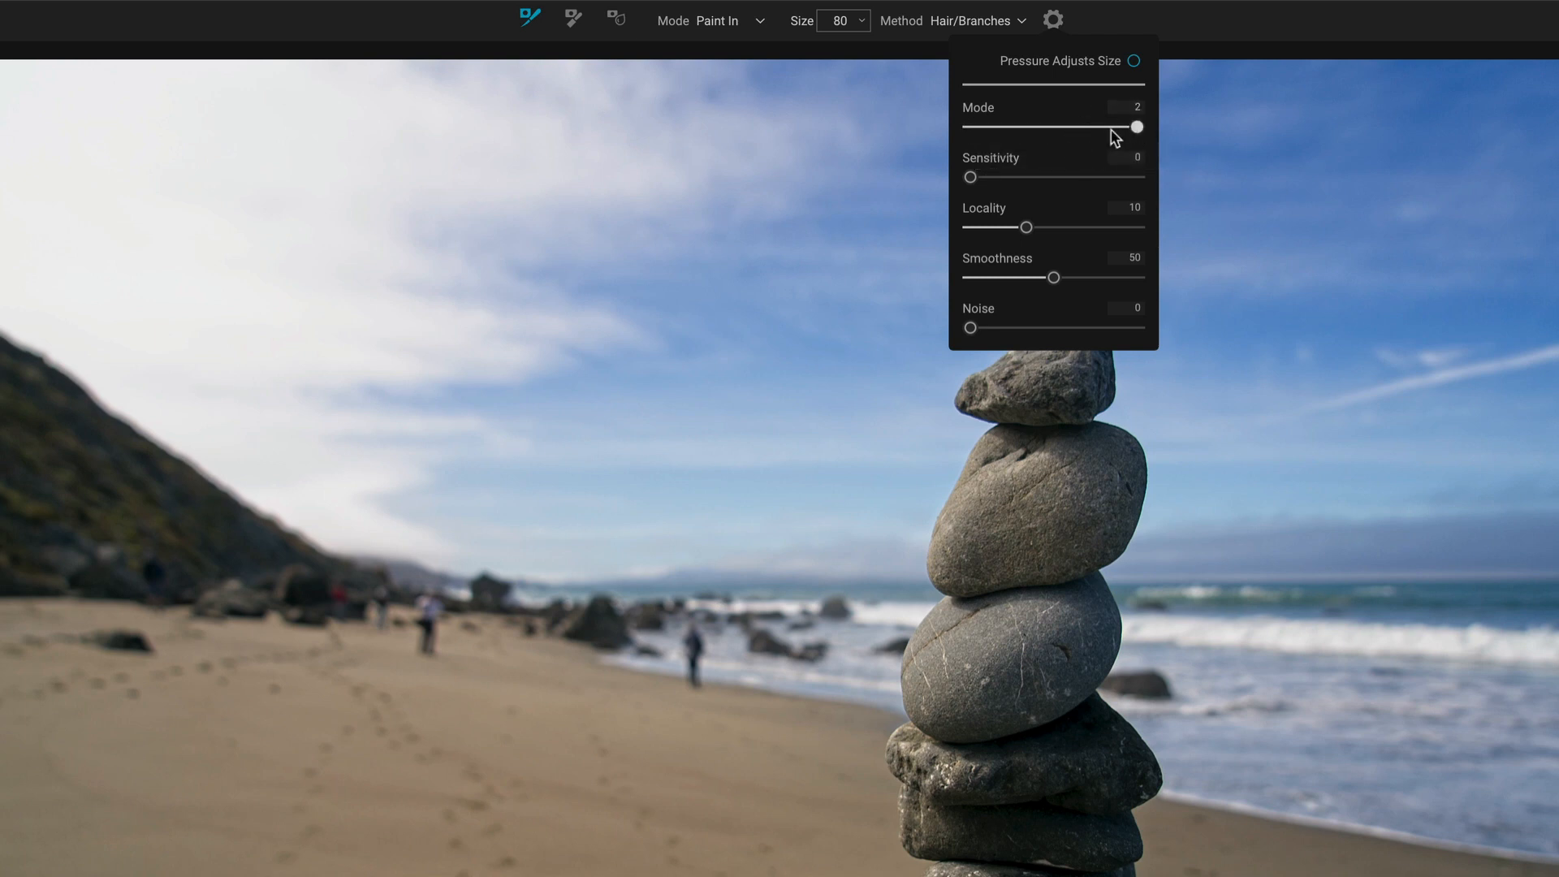
mouse_move(1032, 306)
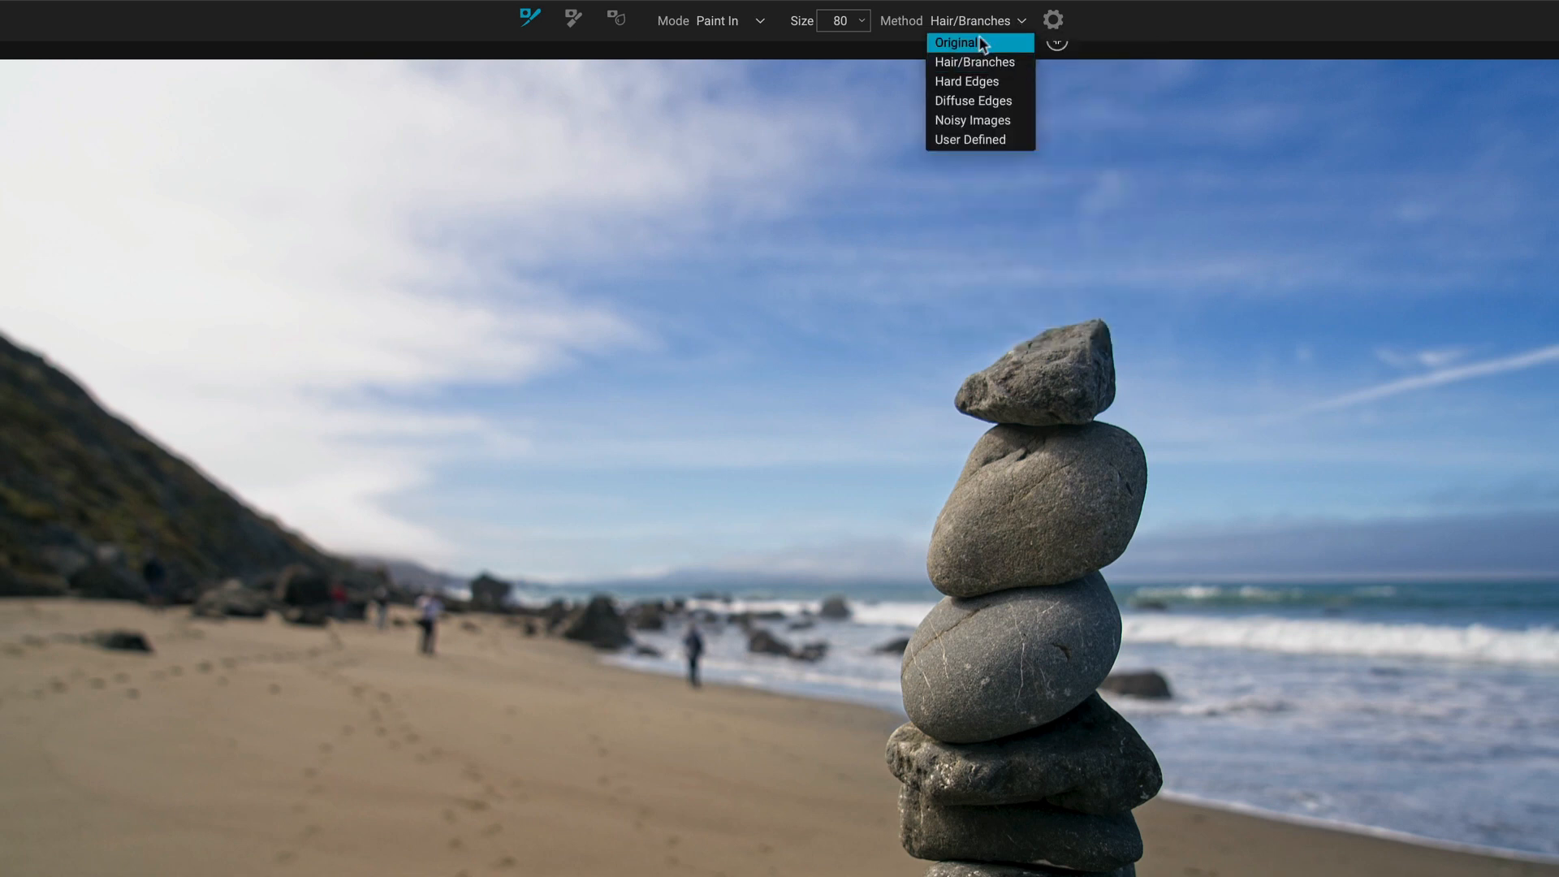
Step: Change the Refine Brush method to Hard Edges for tracing the rocks
left_click(958, 42)
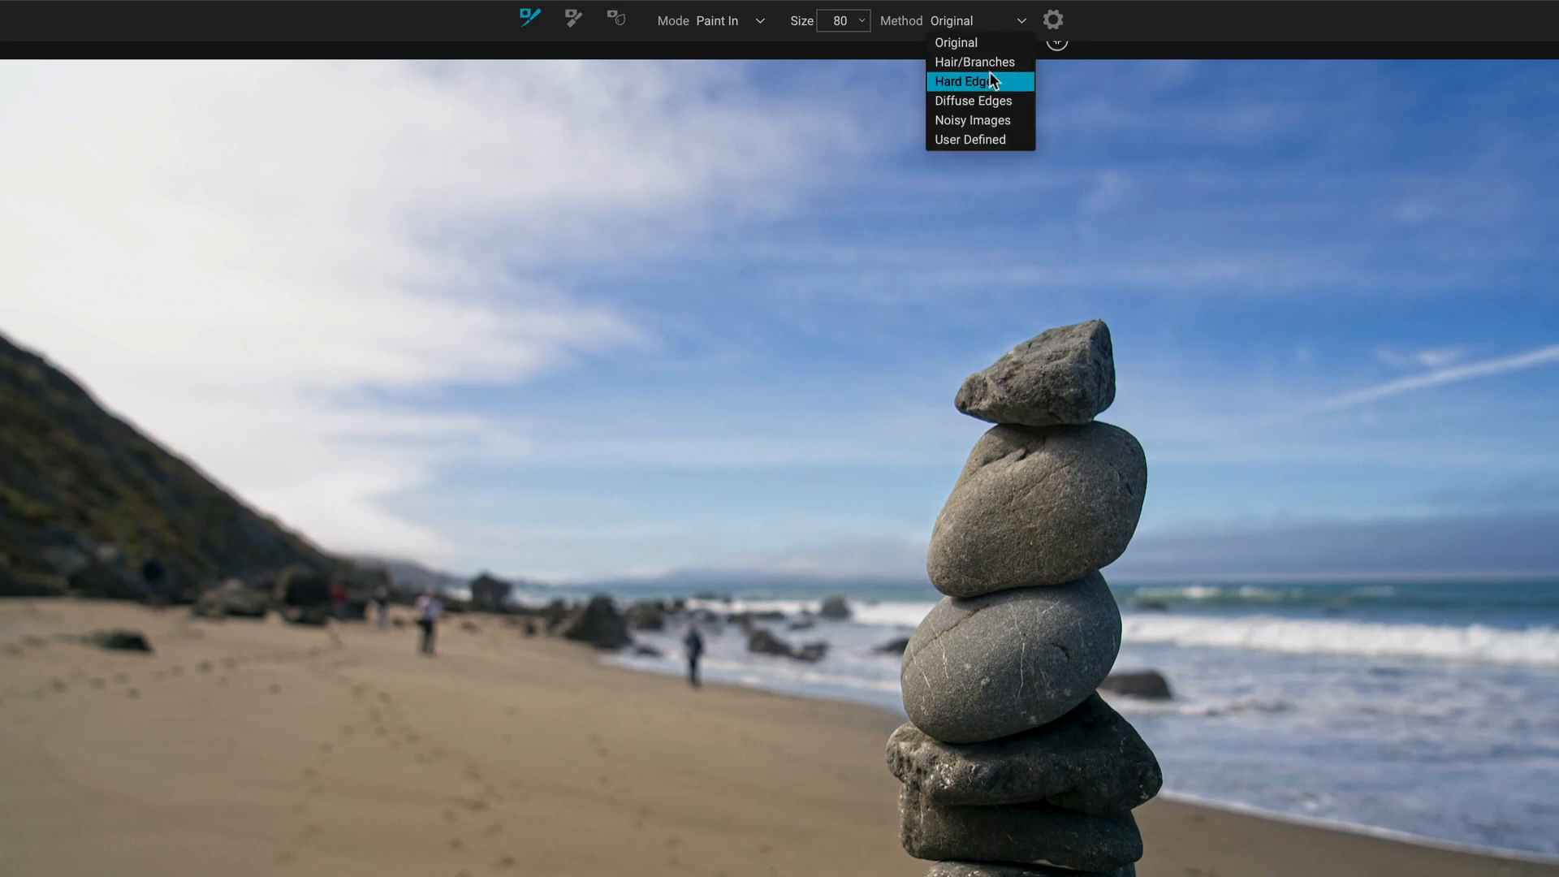
left_click(966, 80)
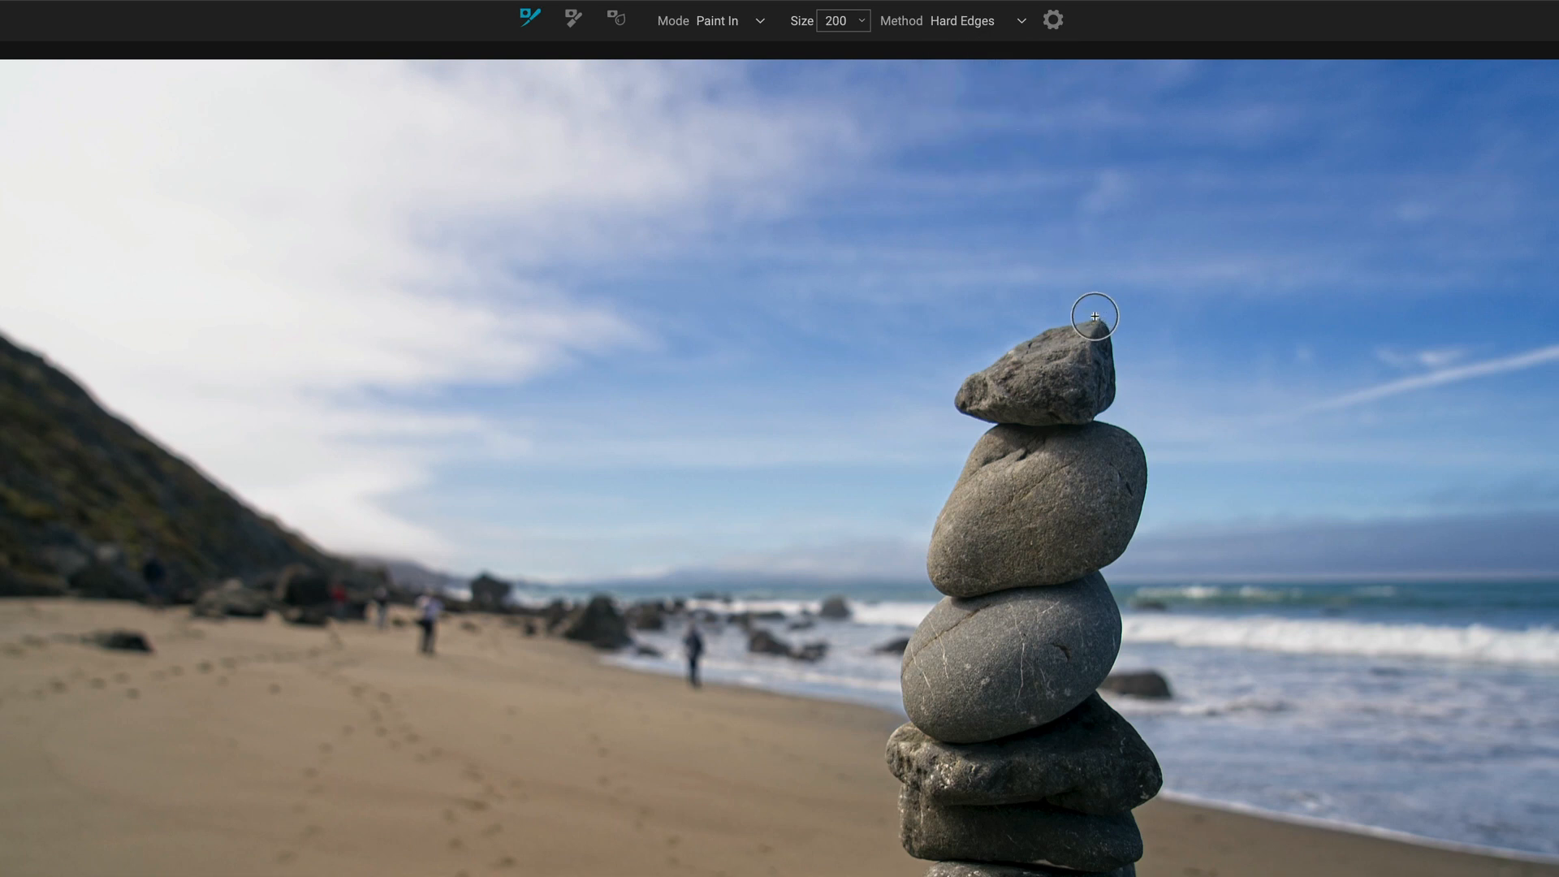
mouse_move(1124, 374)
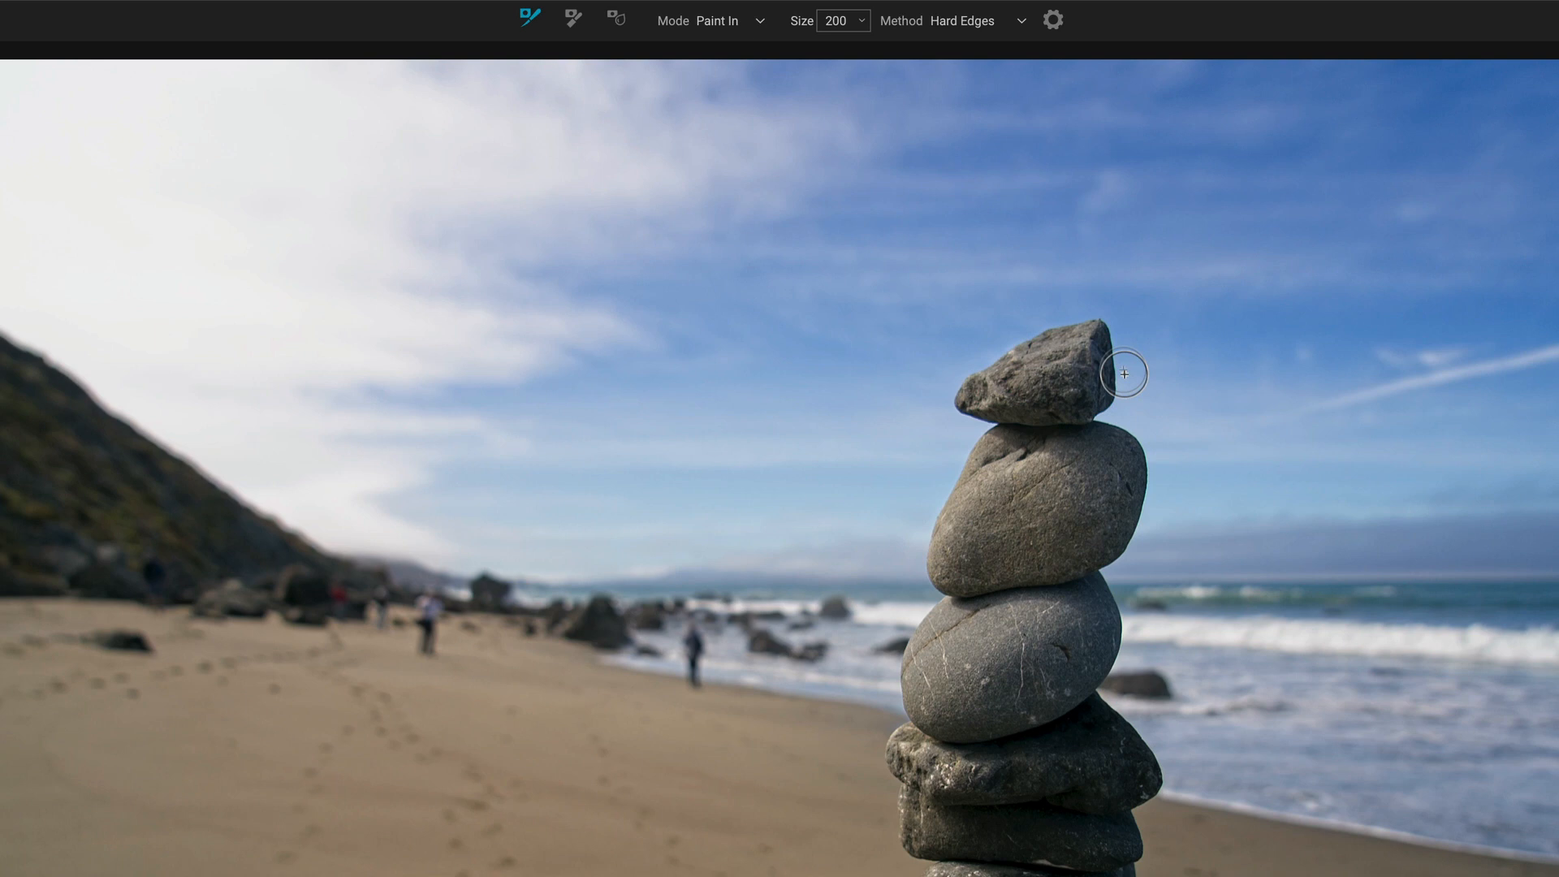
mouse_move(1094, 328)
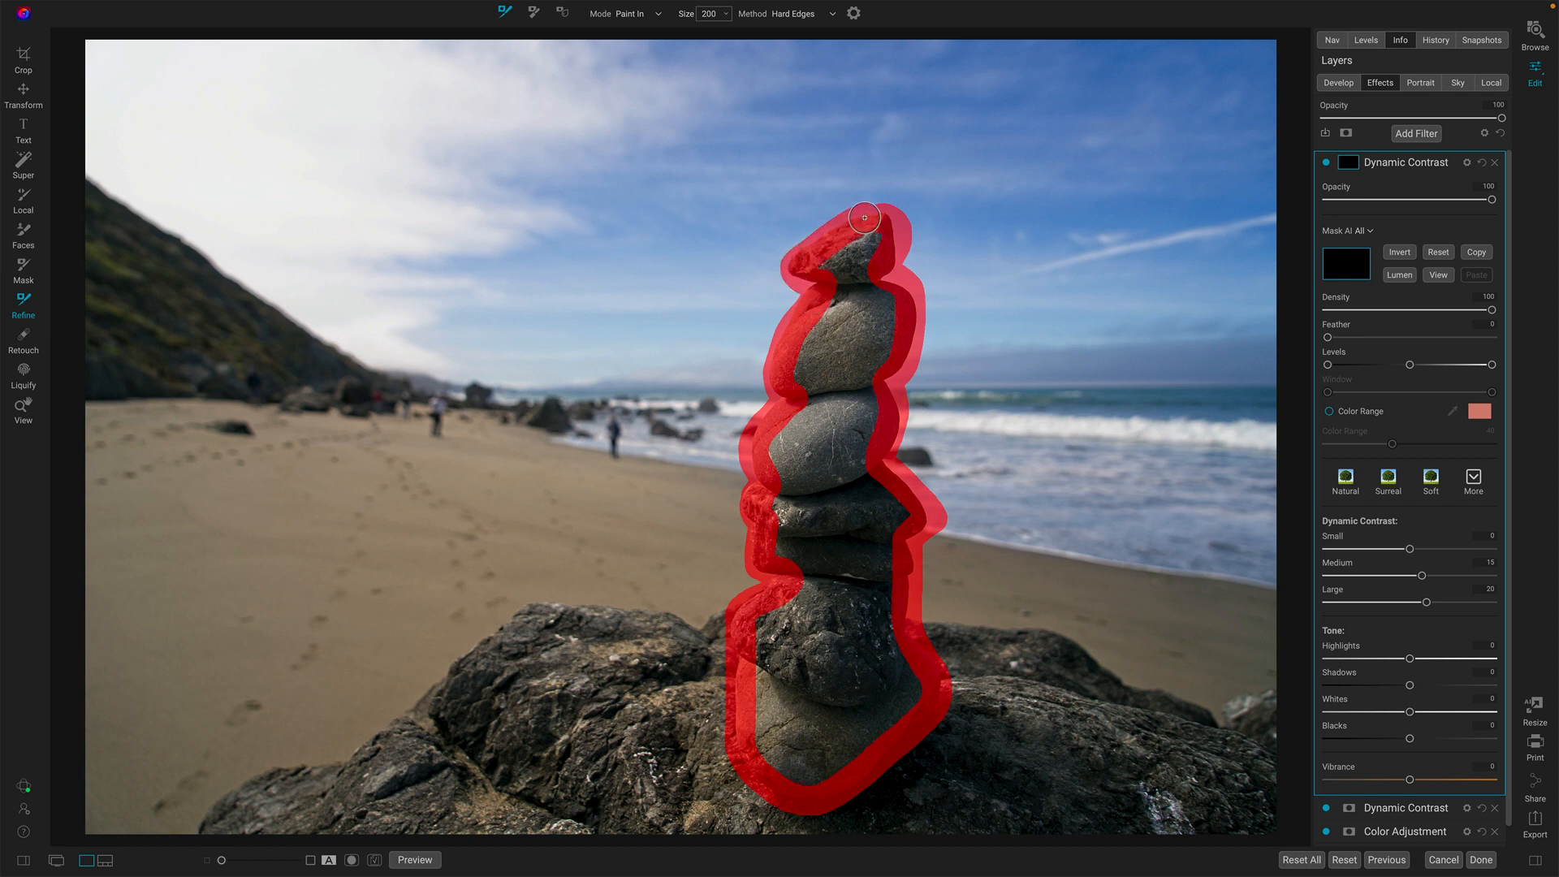
mouse_move(867, 220)
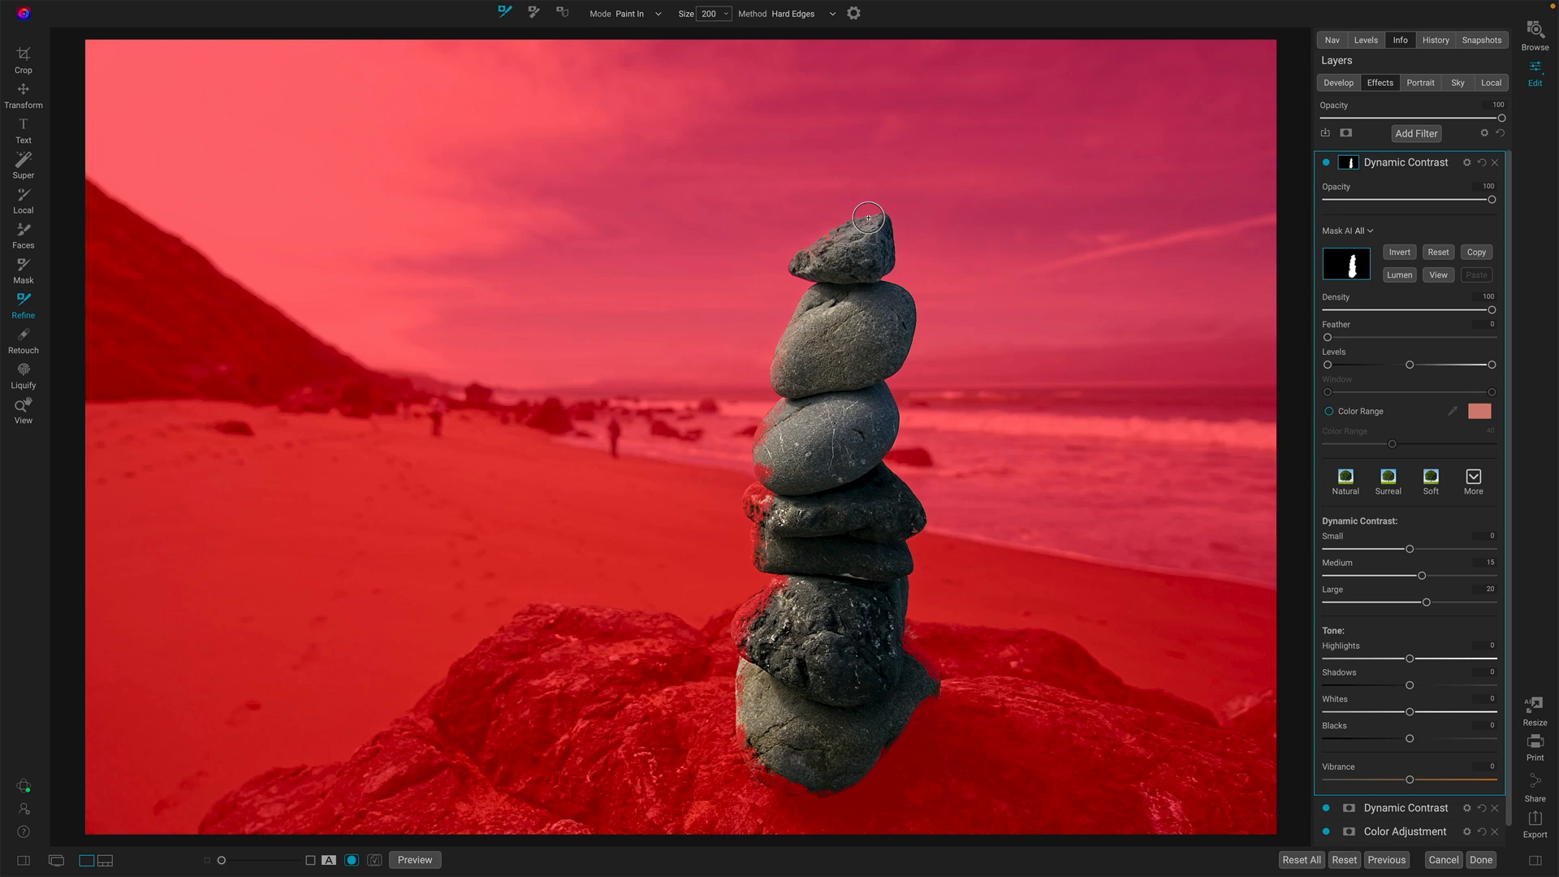
Step: Finish refining with the Mask tool, then toggle the masked filter off and on to compare
left_click(23, 272)
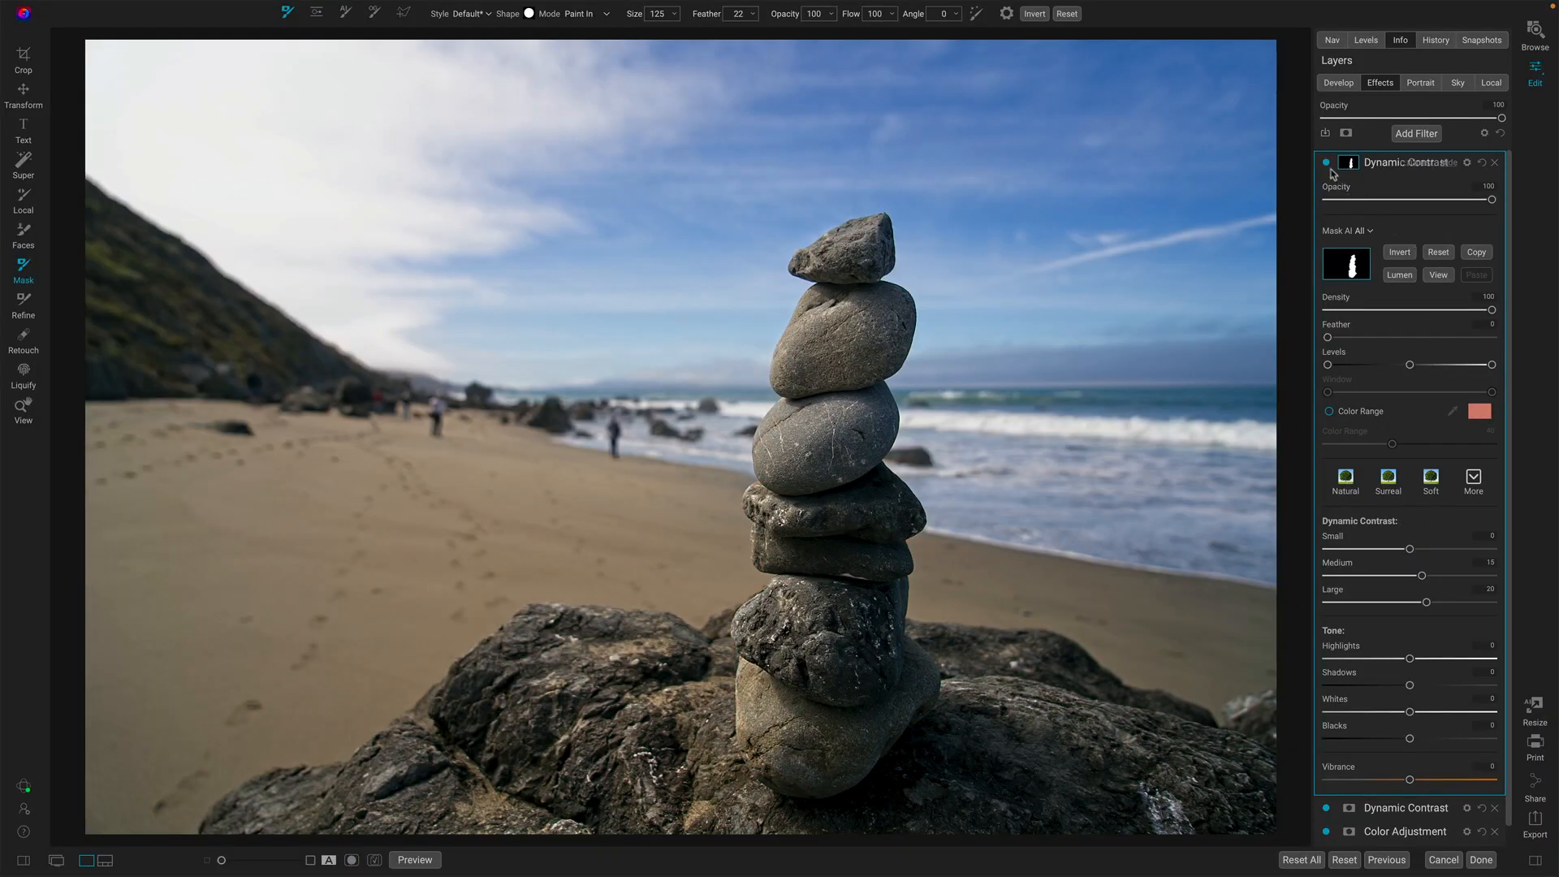
left_click(1326, 162)
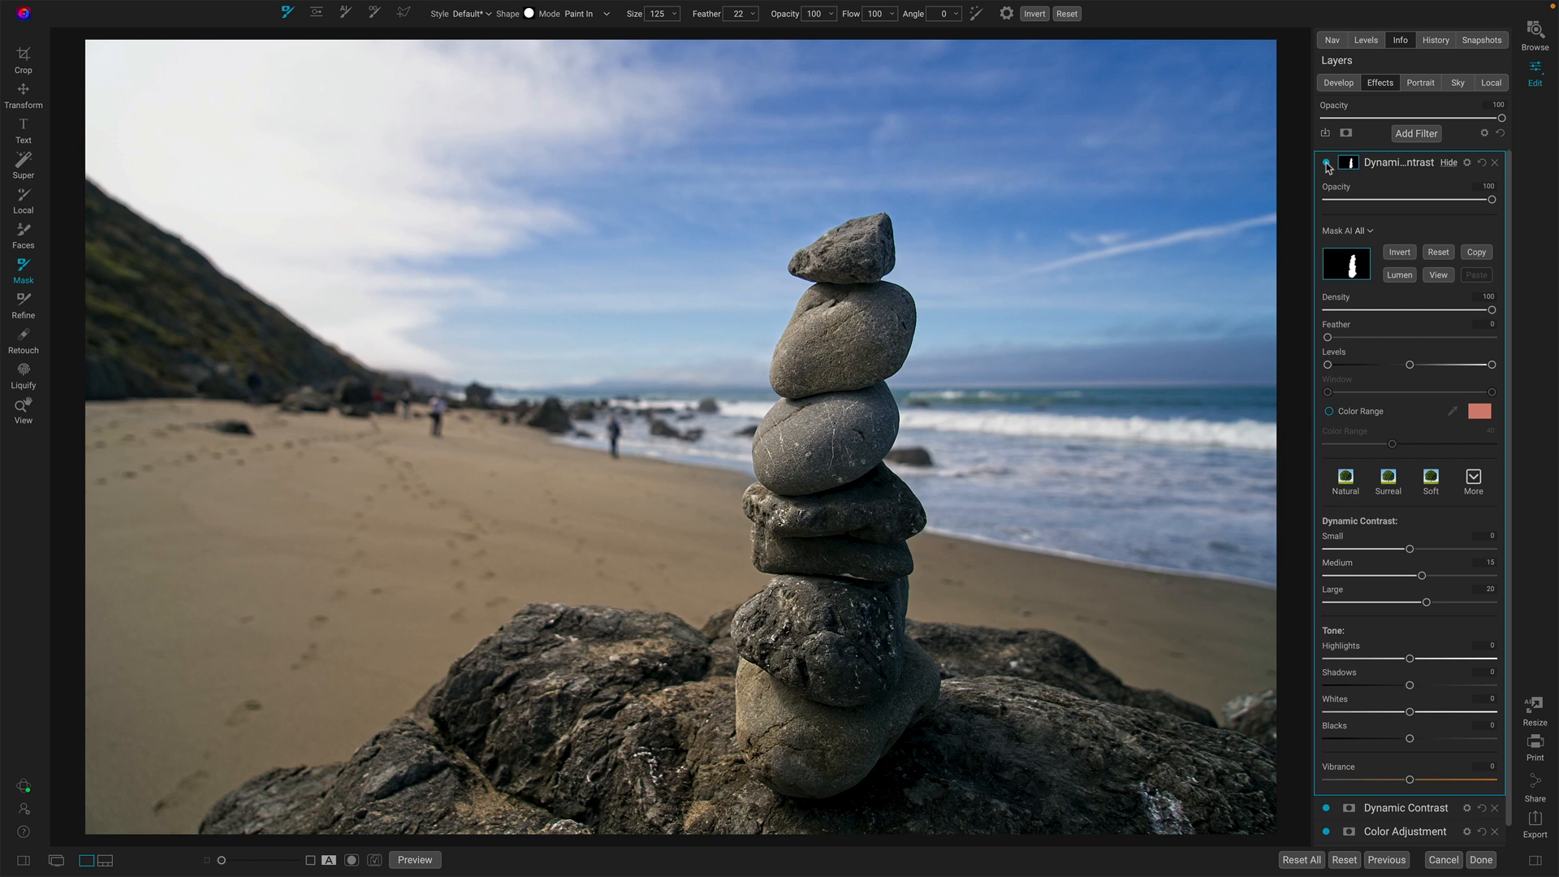
left_click(1326, 163)
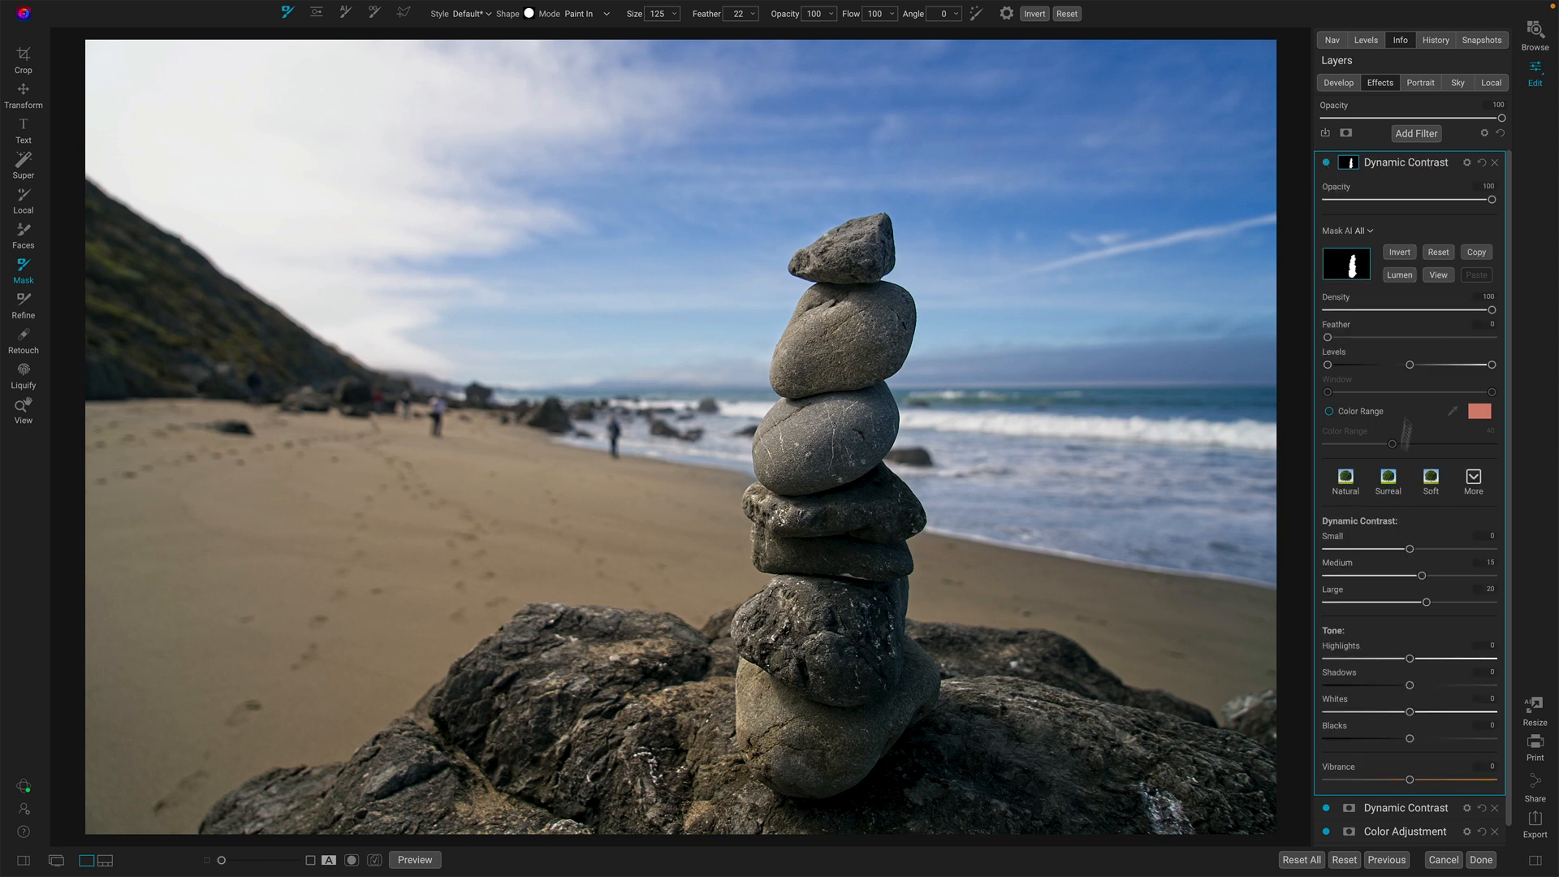